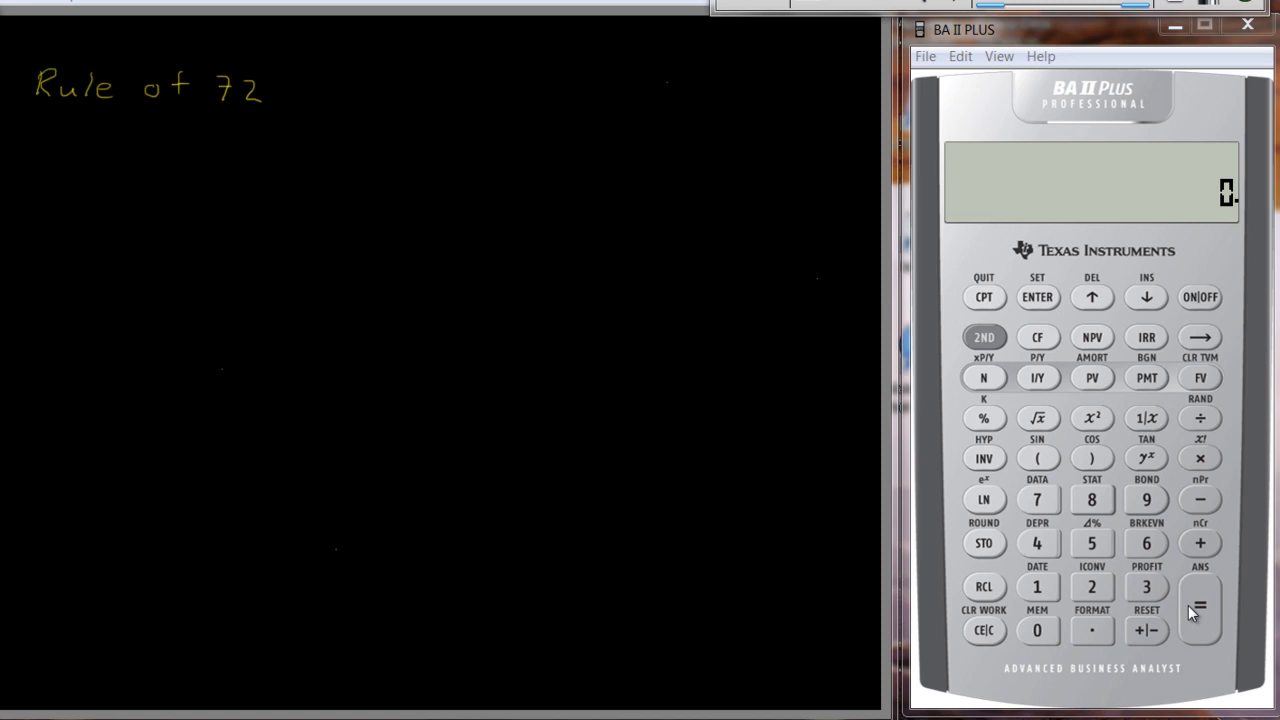
mouse_move(107, 326)
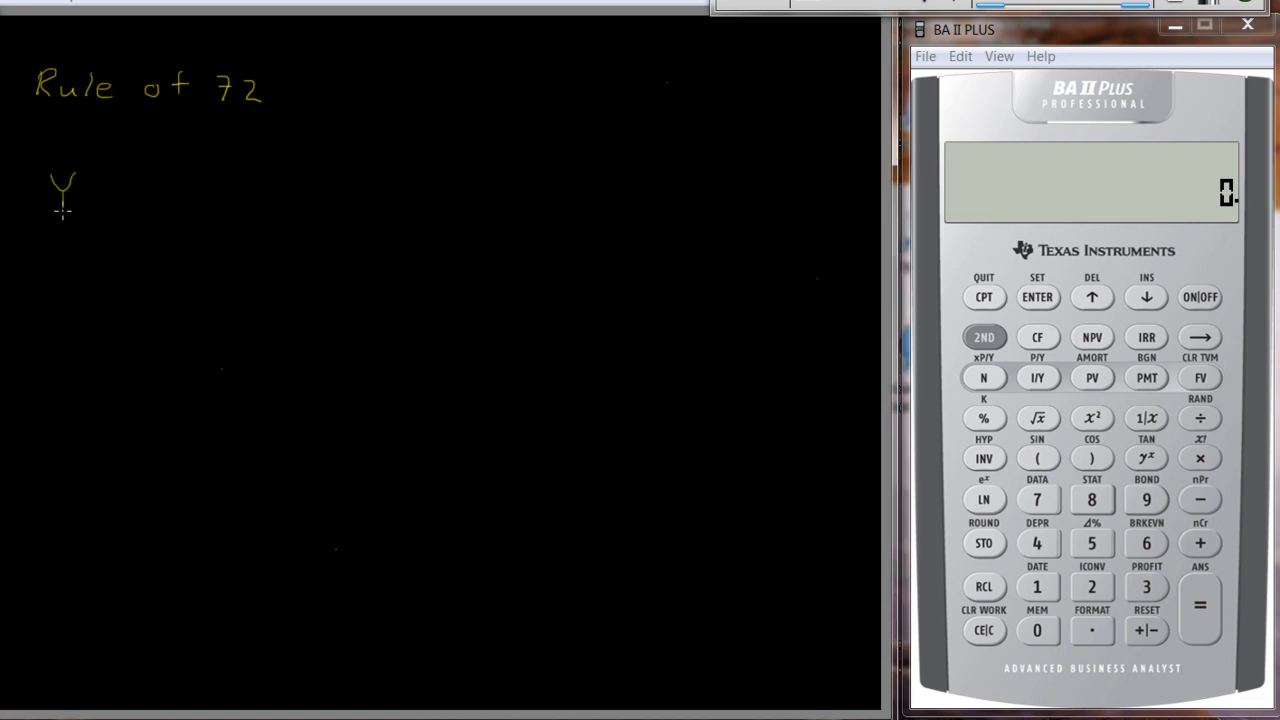
Handwrite 'Years to double ≈ 72/r' under the Rule of 72 title
text(Years to double ≈)
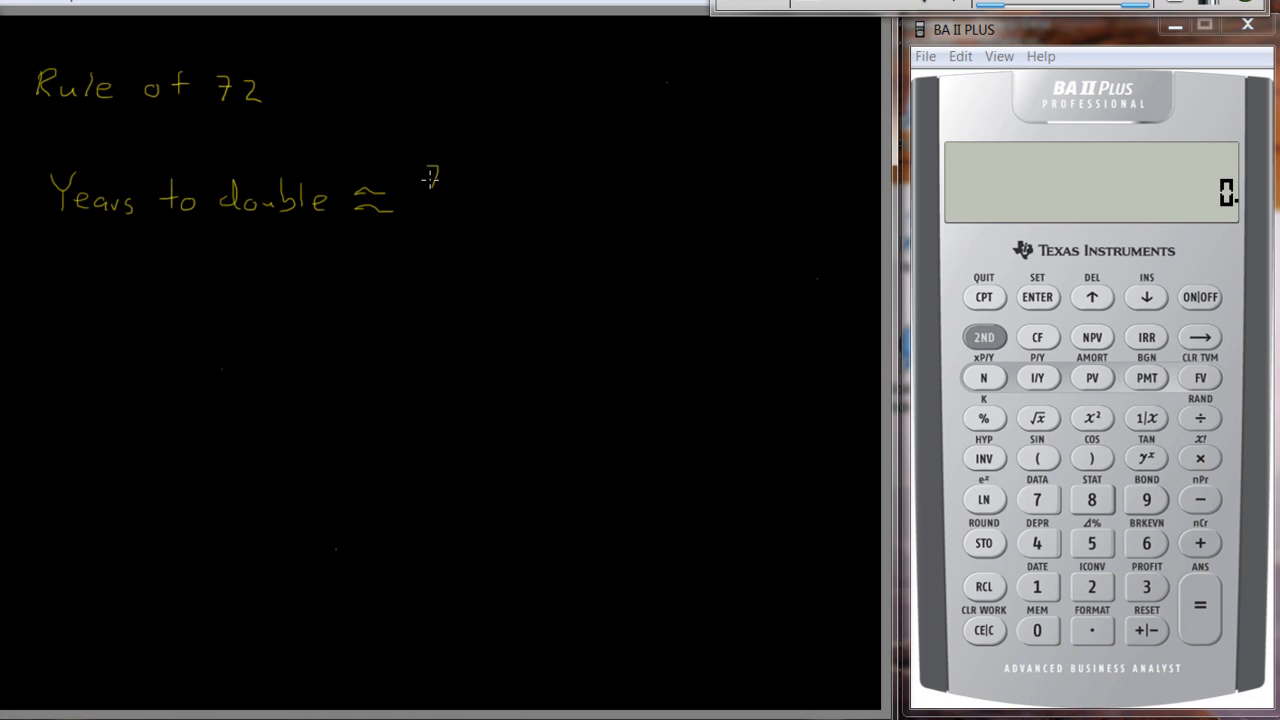
drag(425, 180, 485, 200)
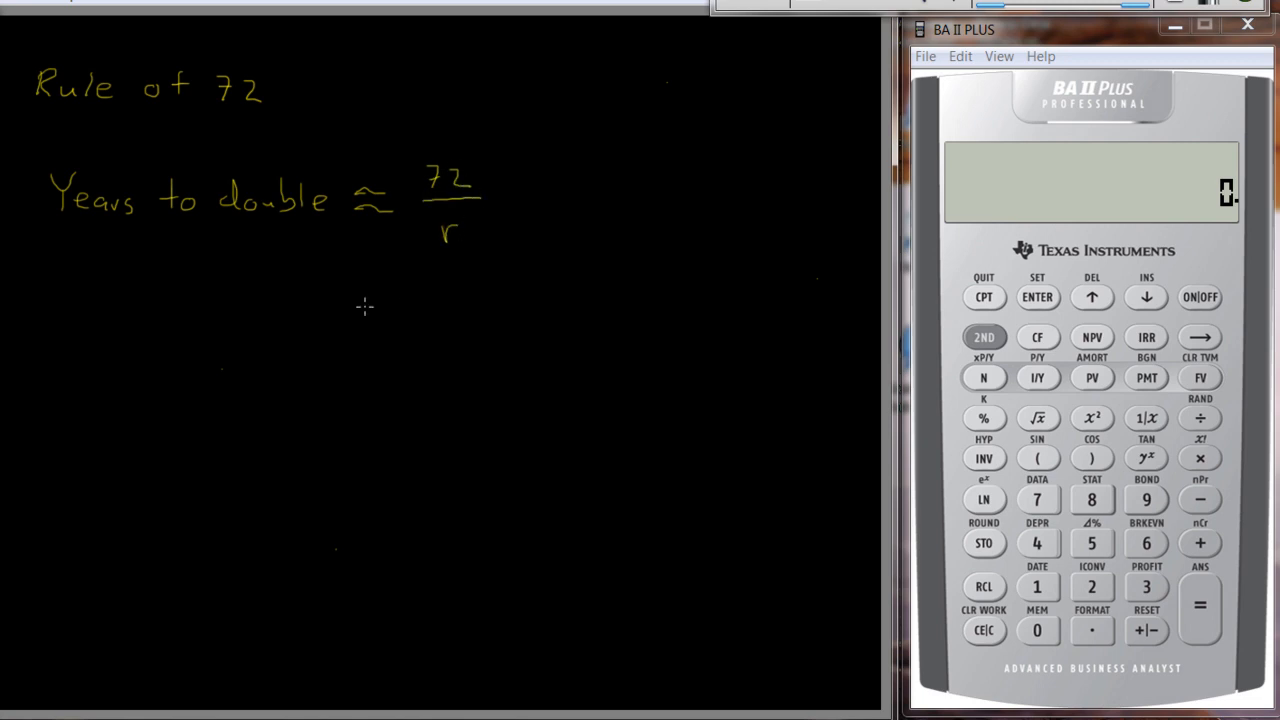
mouse_move(160, 276)
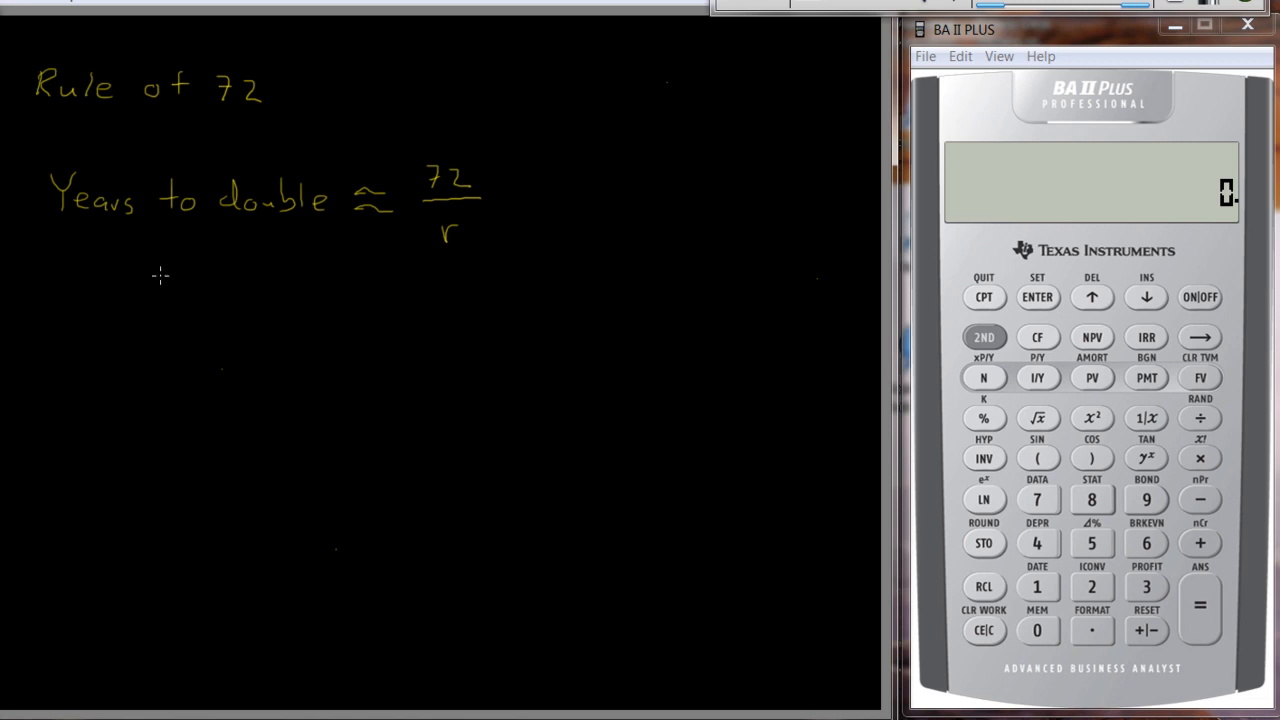
mouse_move(48, 298)
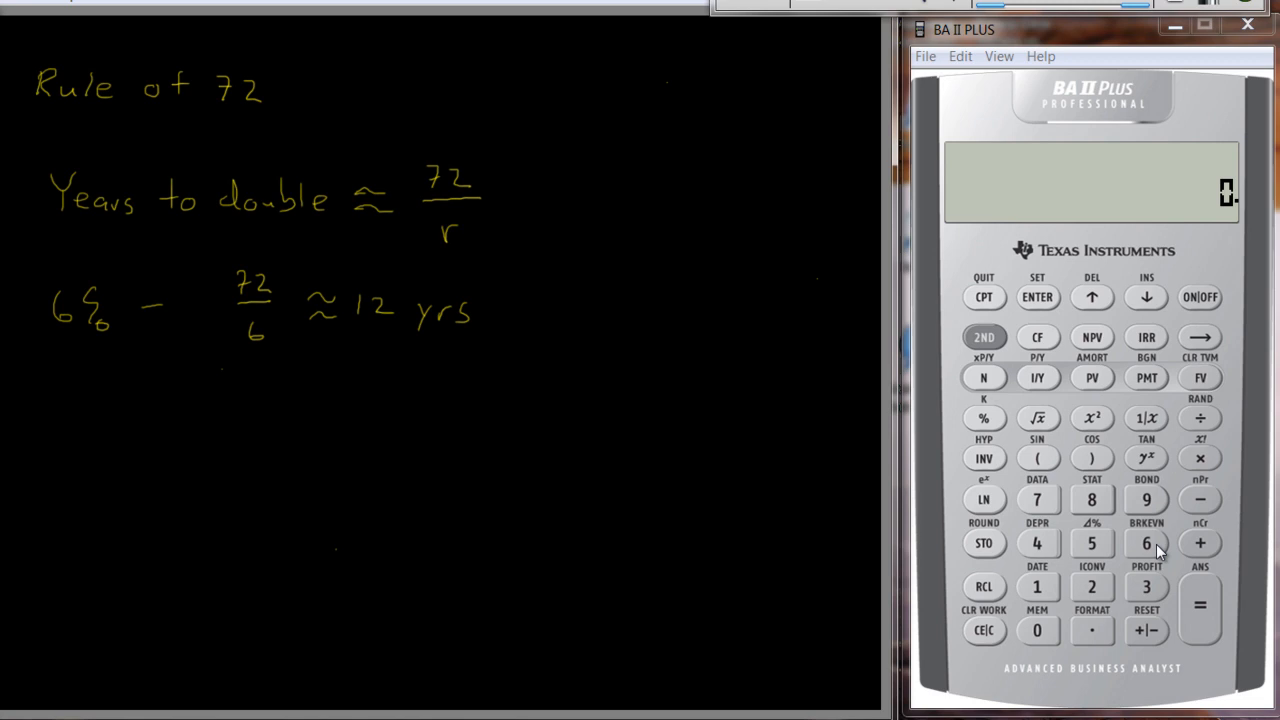
Solve for N with I/Y 6, PV -1, FV 2, giving N = 11.89566105 years
click(1037, 377)
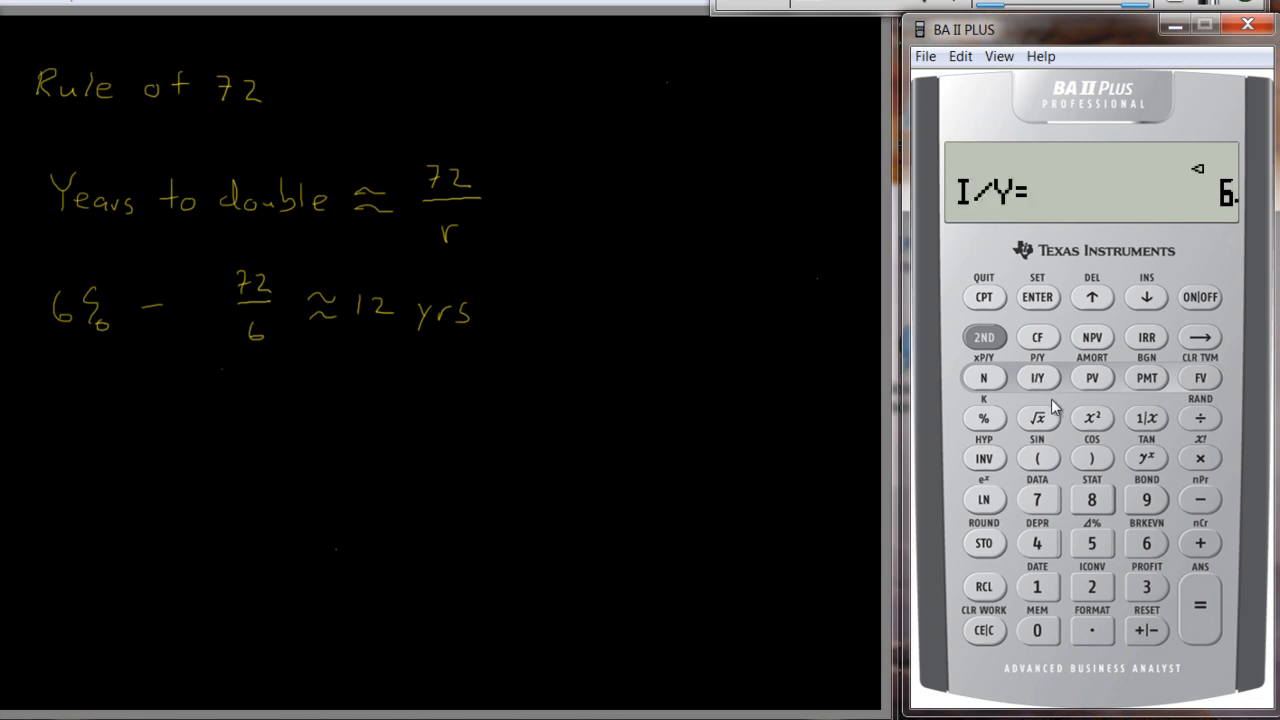
mouse_move(1070, 545)
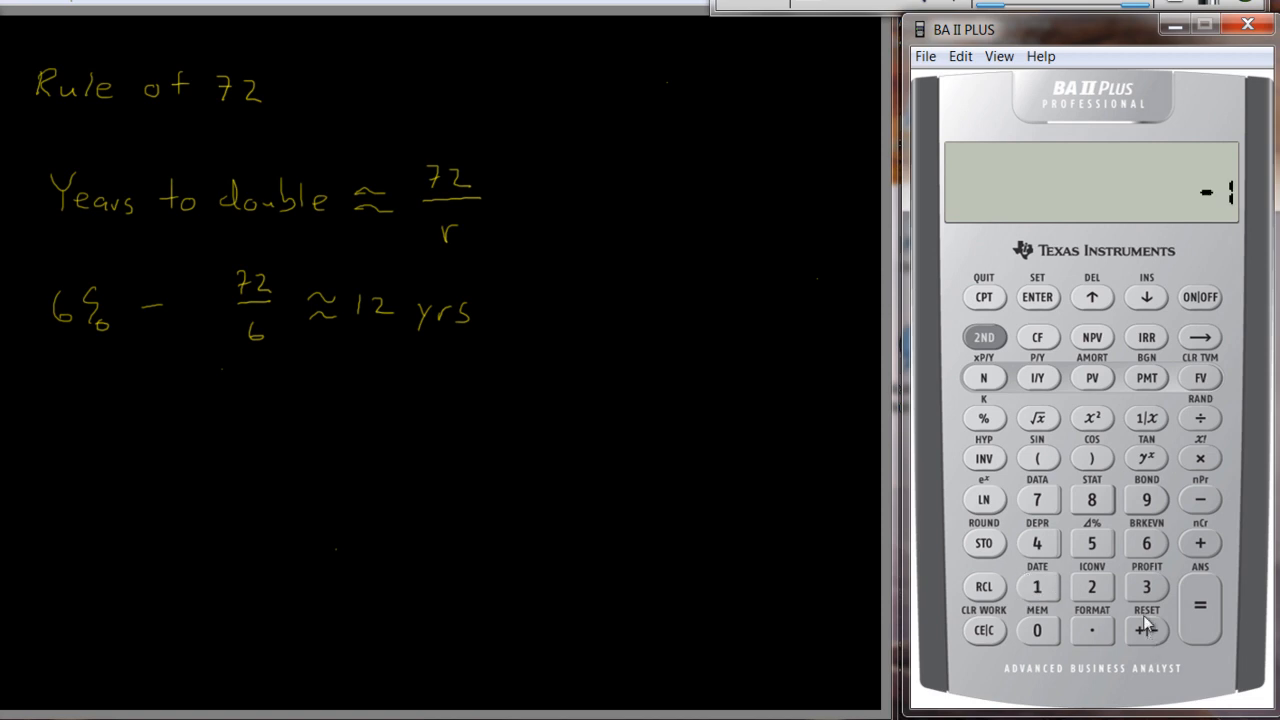
click(1092, 377)
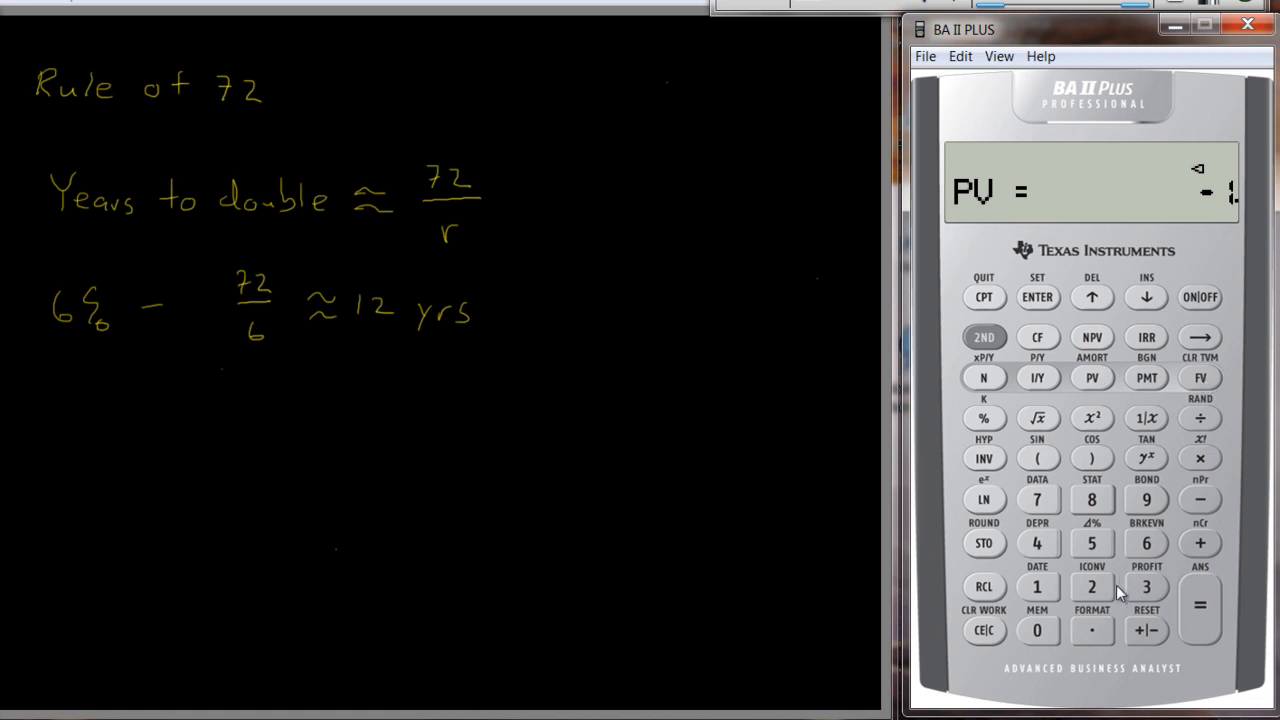
click(1199, 378)
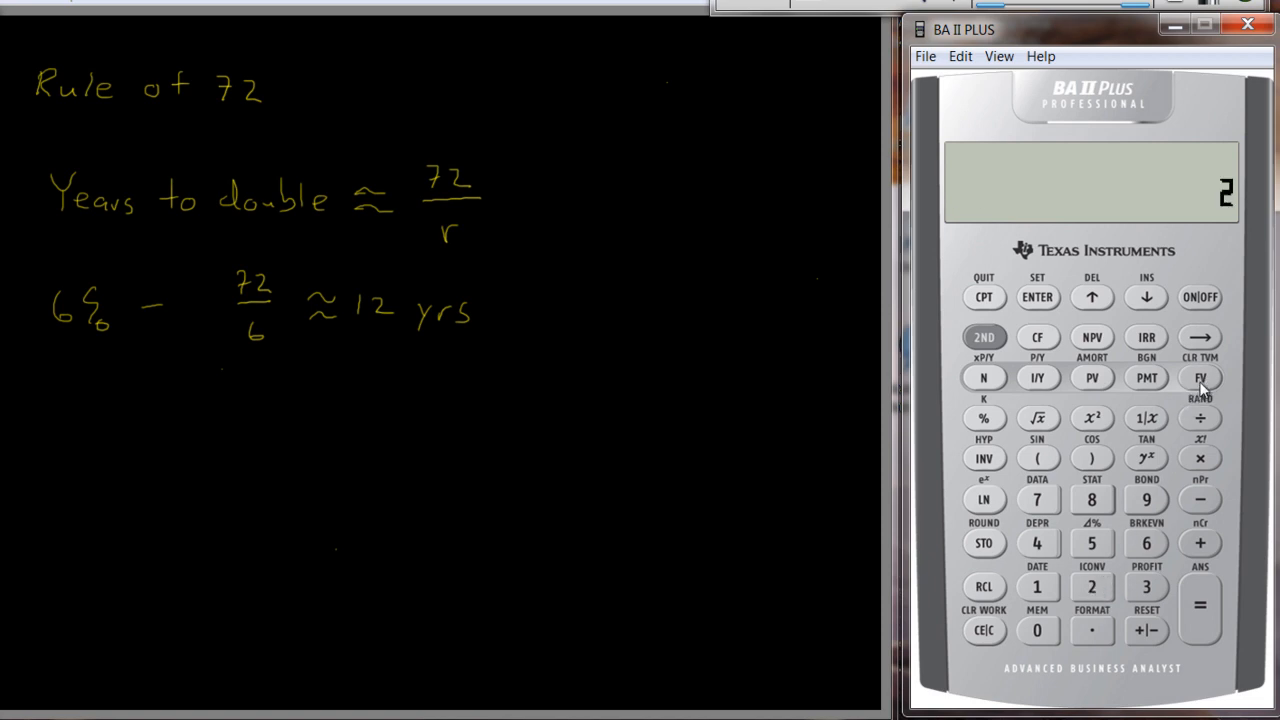
click(1199, 377)
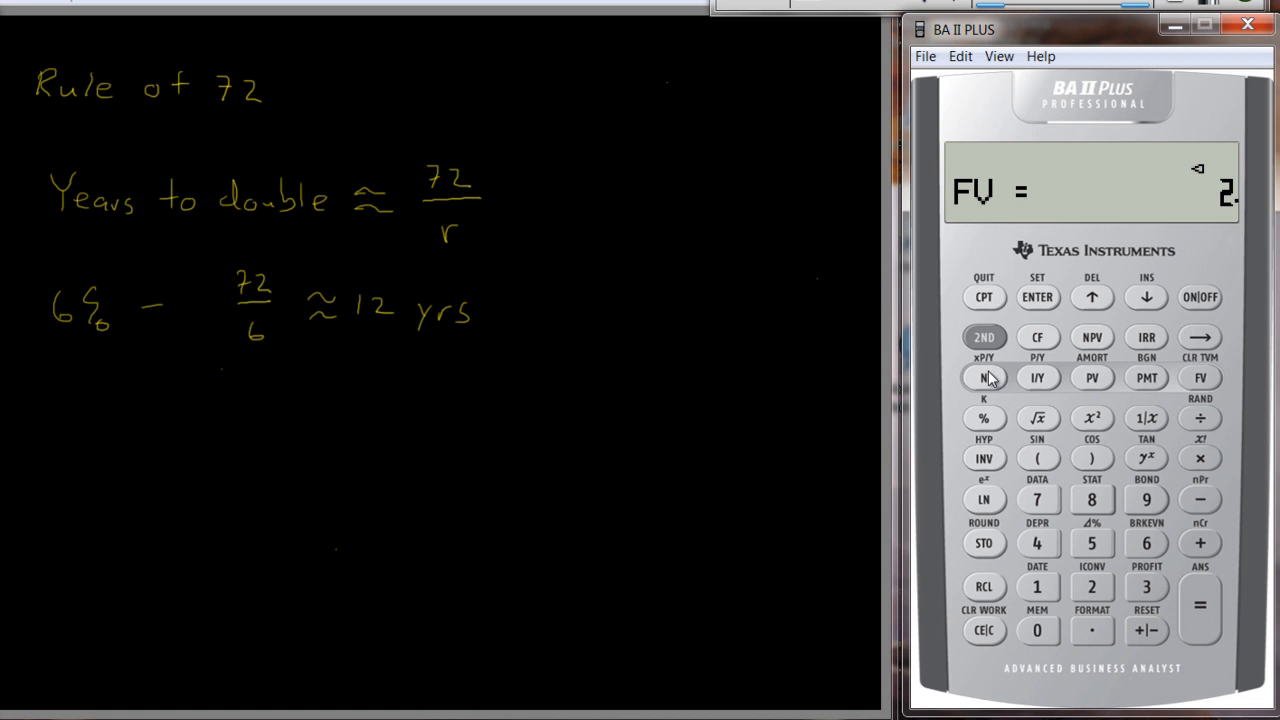
mouse_move(982, 357)
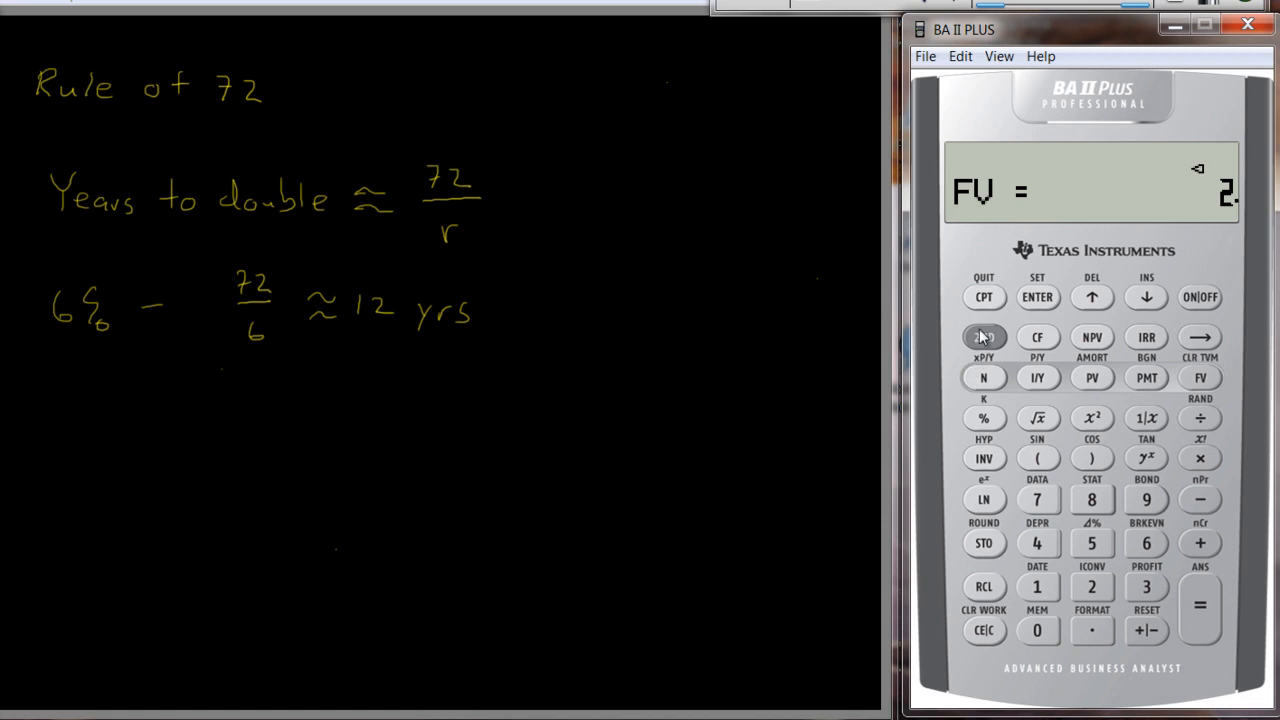
click(983, 377)
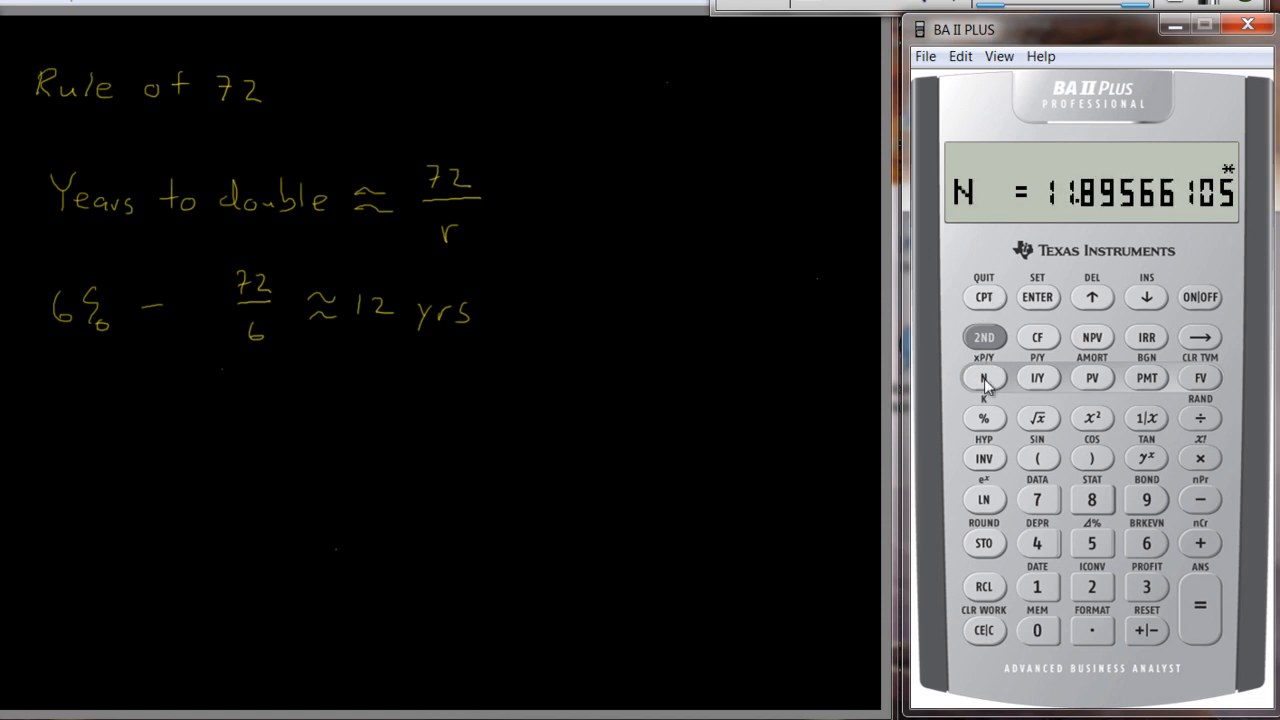
mouse_move(1050, 228)
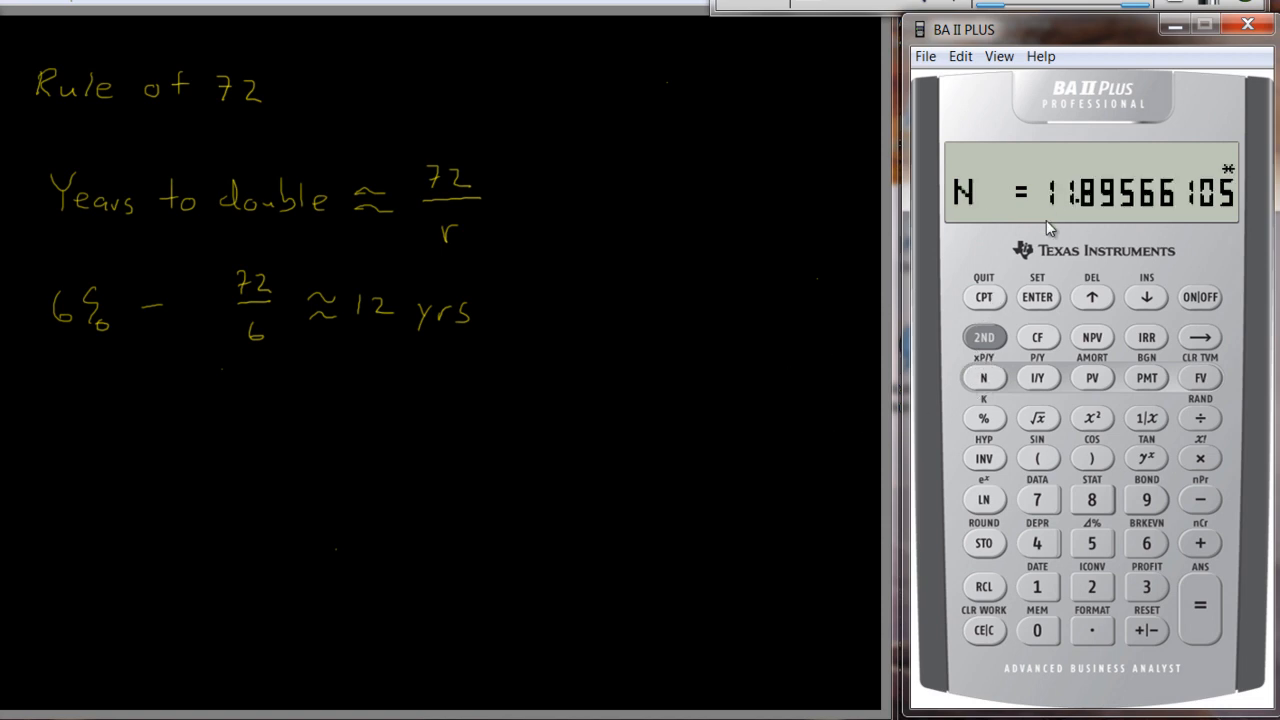
mouse_move(1135, 215)
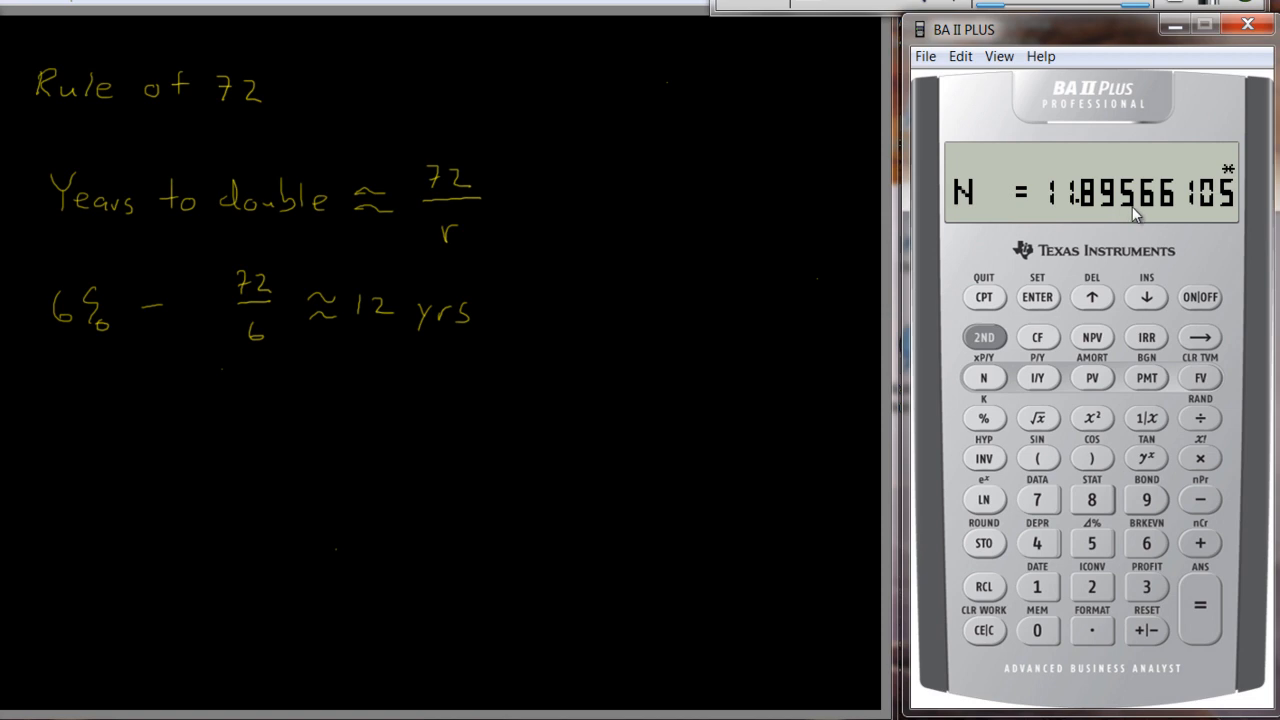
mouse_move(371, 336)
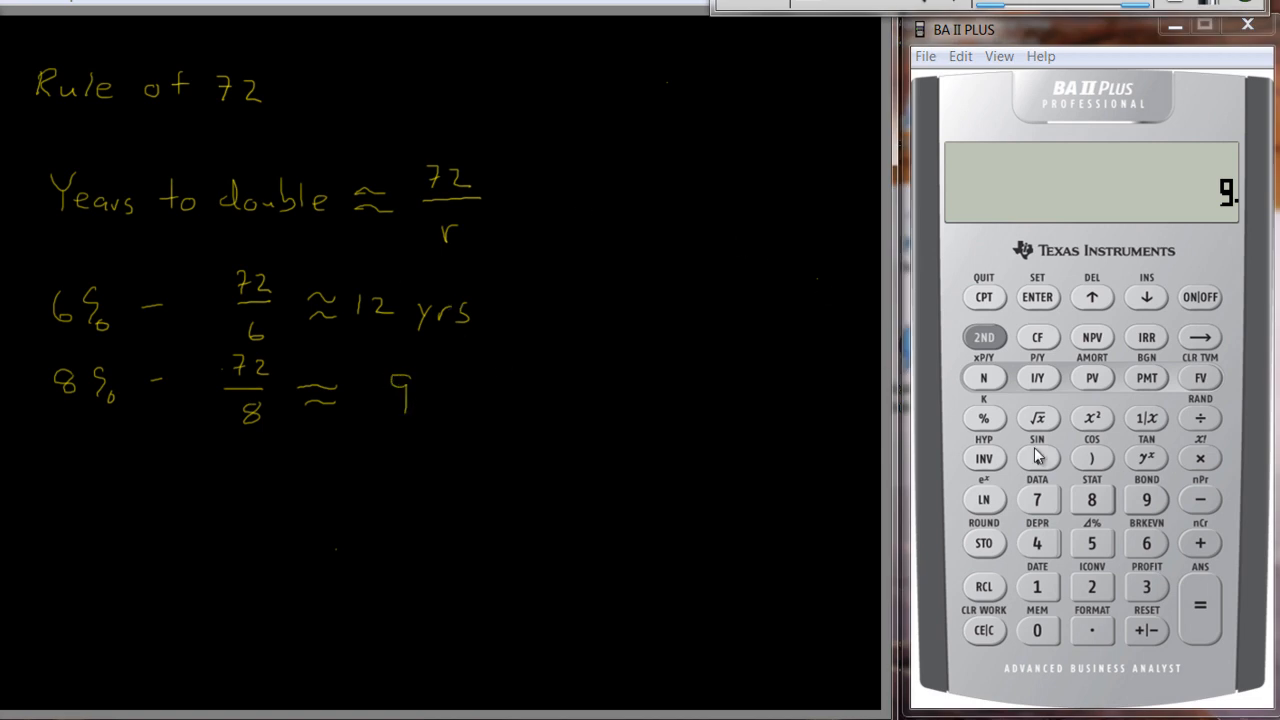
mouse_move(1021, 388)
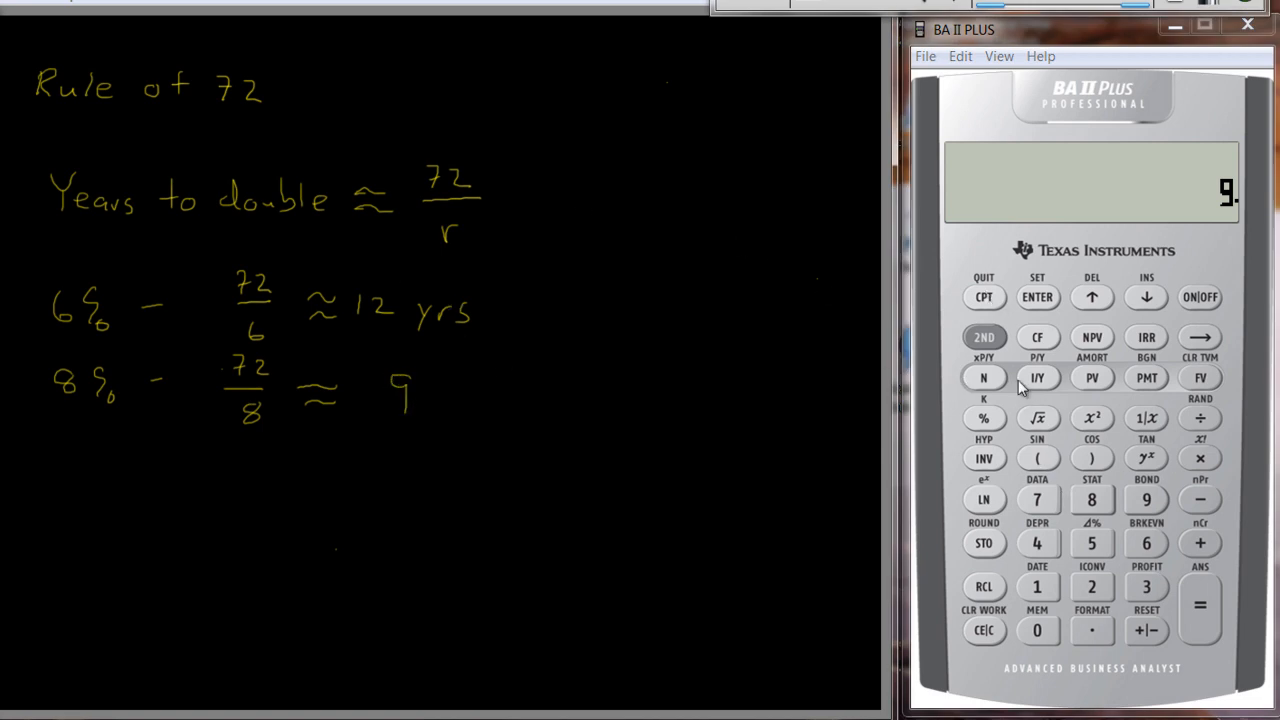
mouse_move(1060, 388)
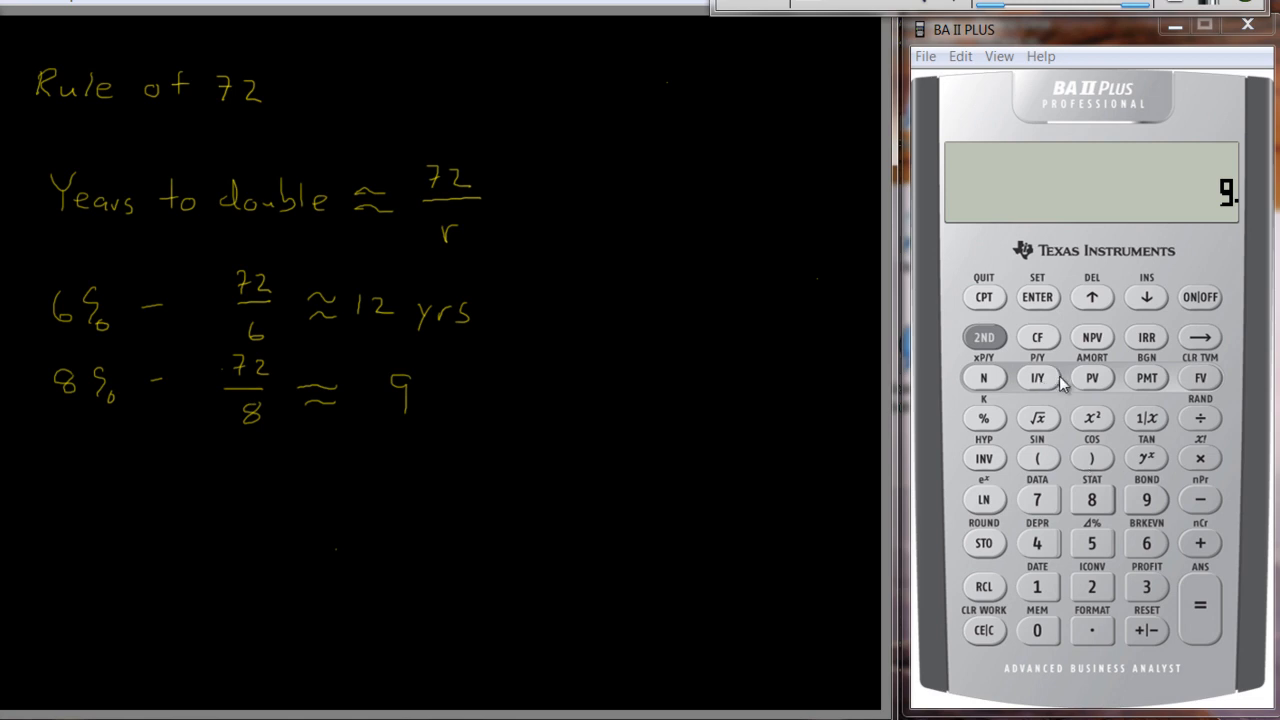
mouse_move(1155, 540)
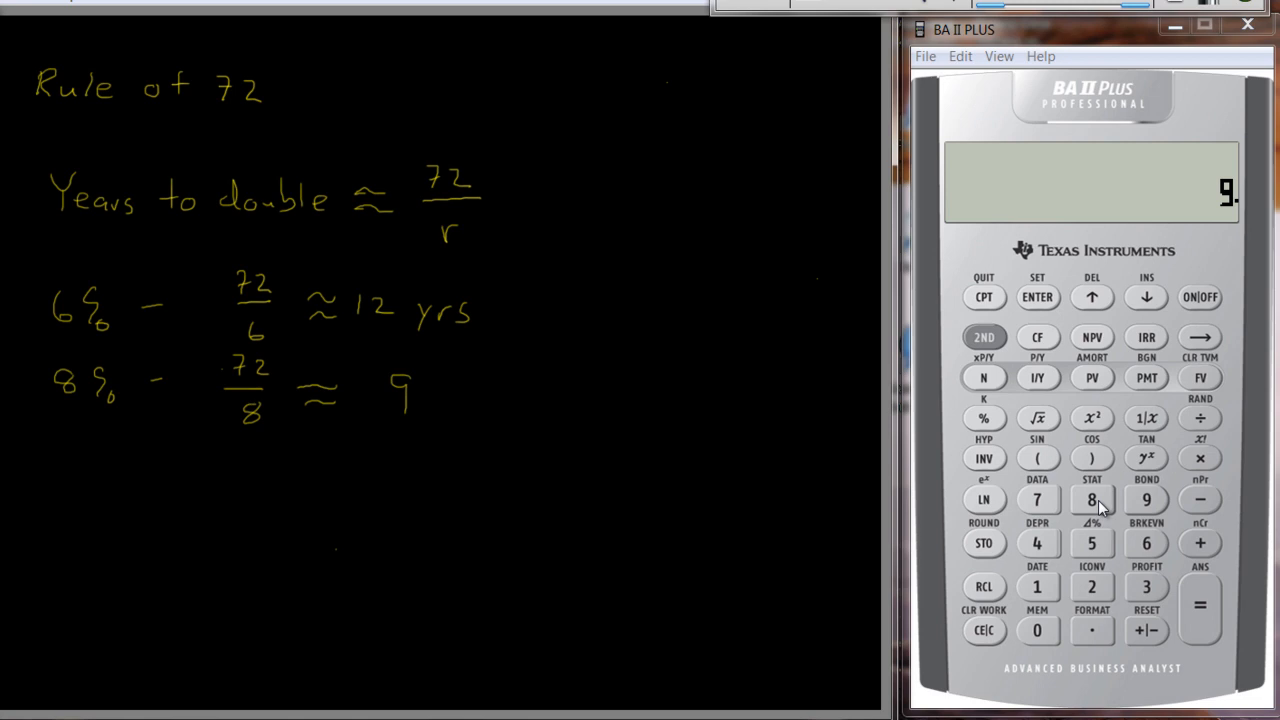
Re-solve N at an 8% rate, giving N = 9.006468342 years
click(1037, 377)
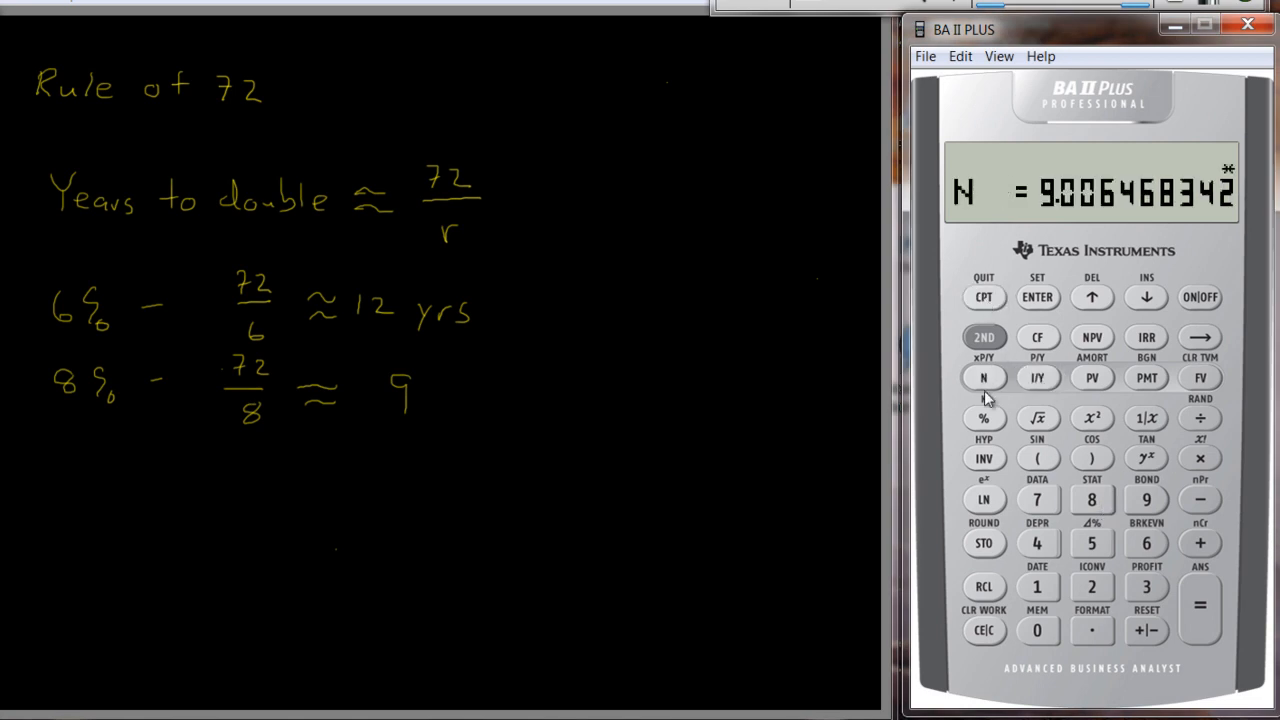
mouse_move(1105, 218)
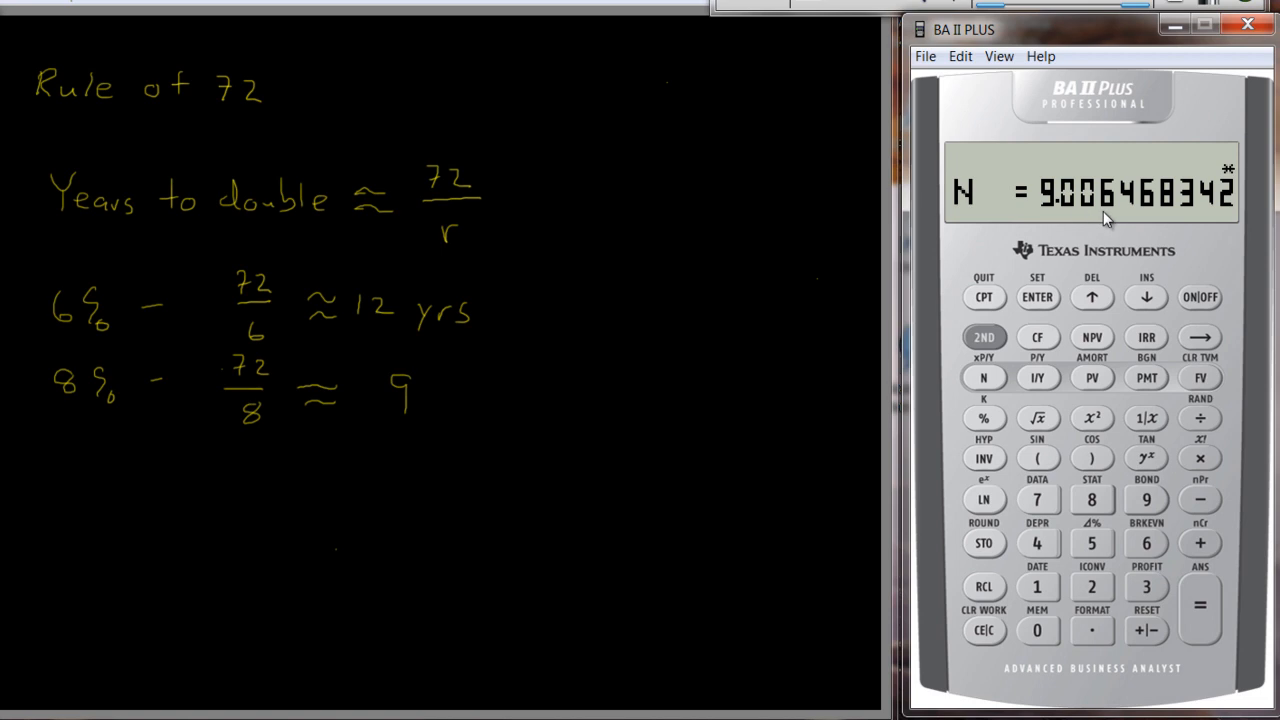
mouse_move(457, 424)
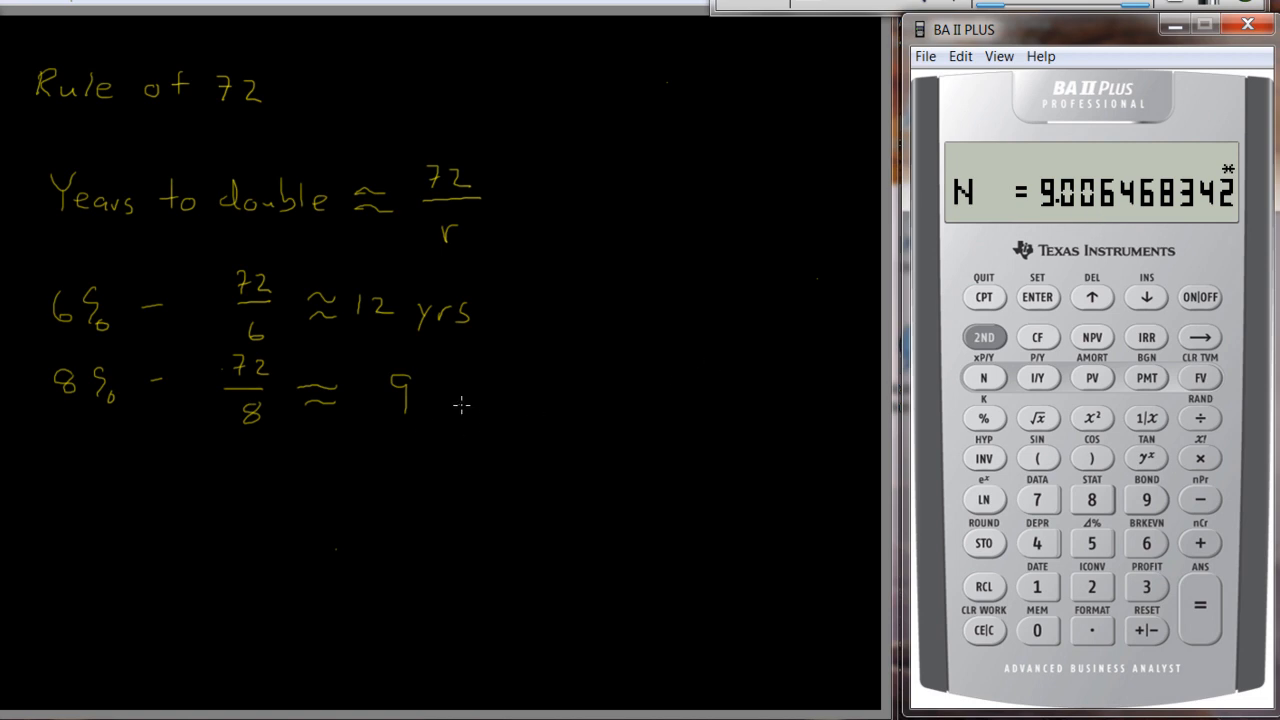
mouse_move(538, 393)
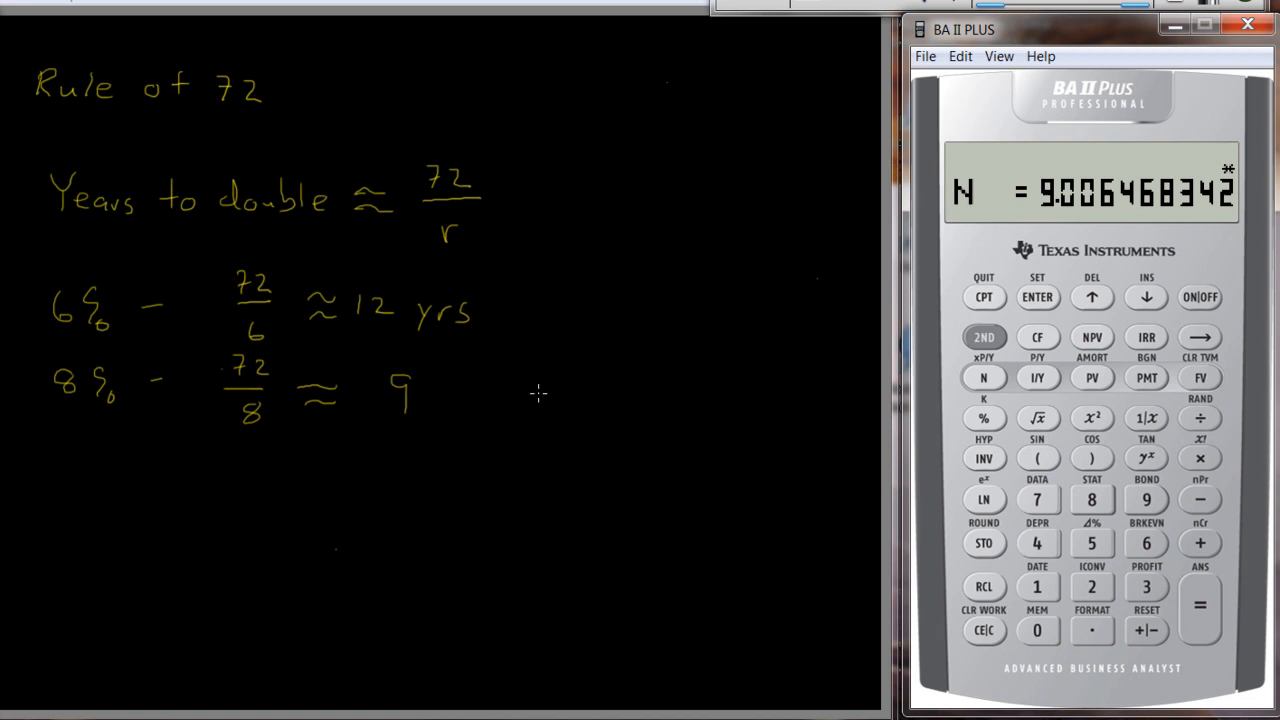
mouse_move(968, 167)
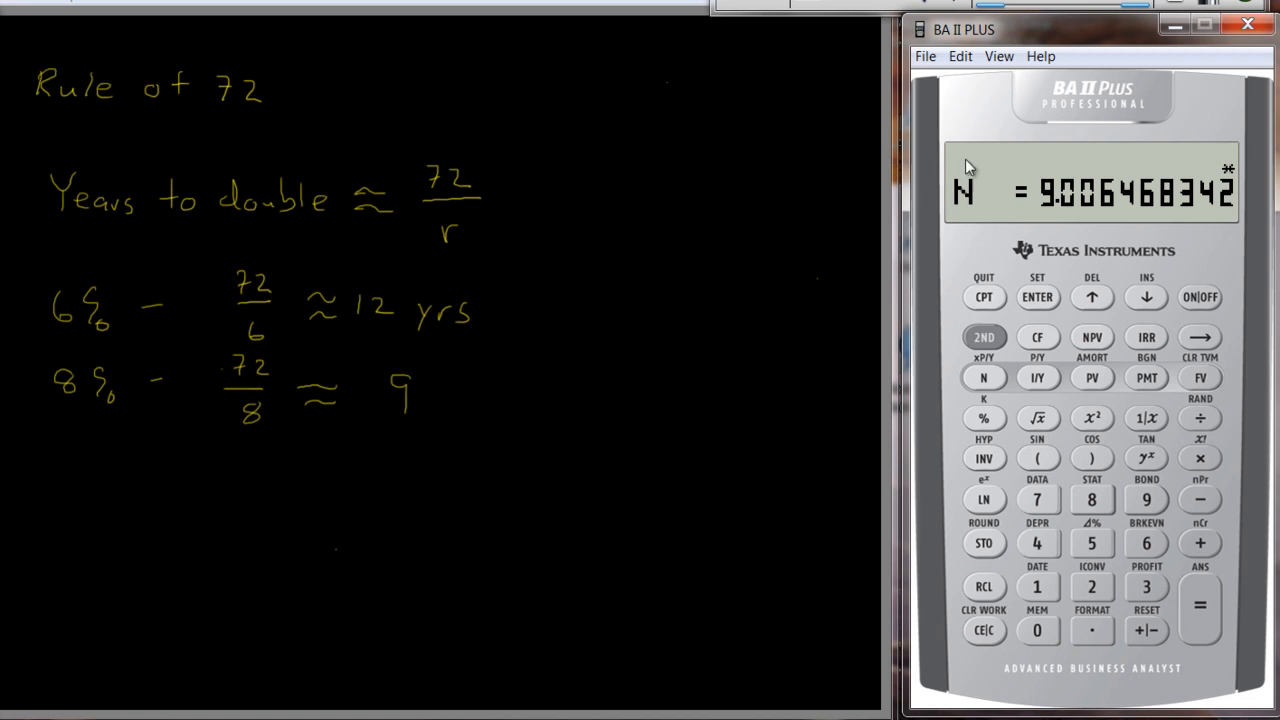
mouse_move(753, 302)
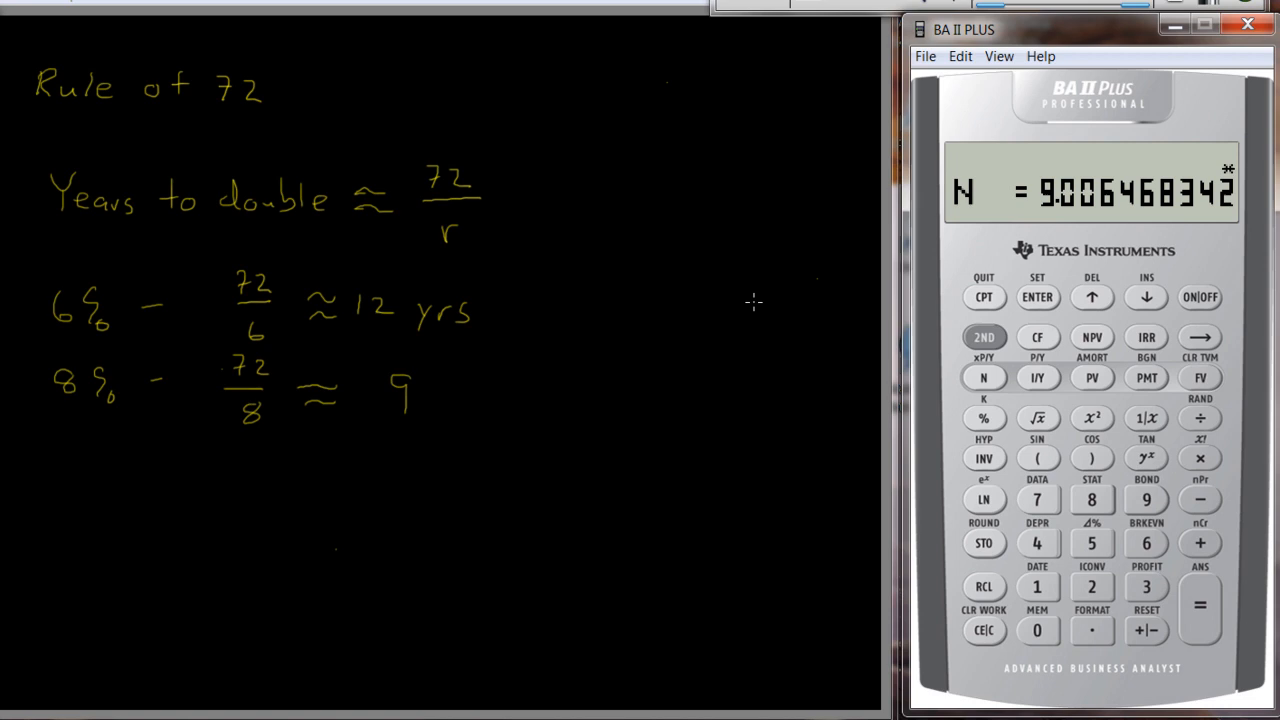
mouse_move(452, 367)
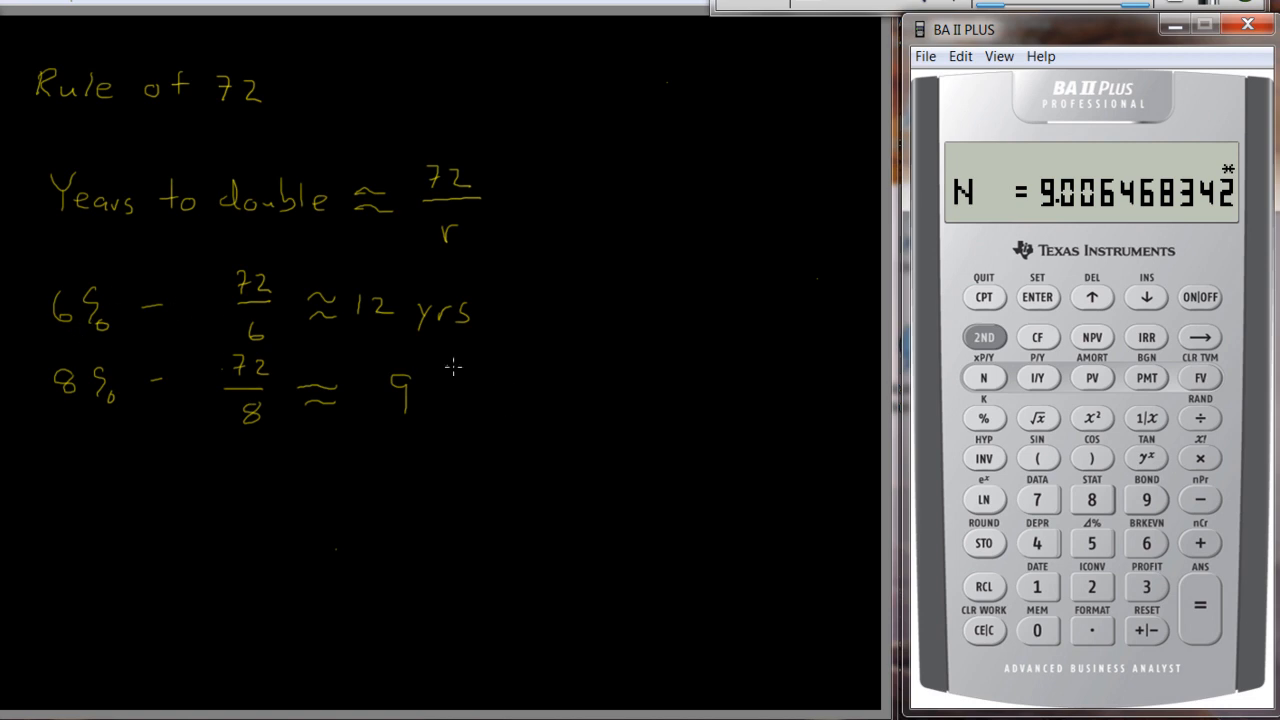
mouse_move(120, 349)
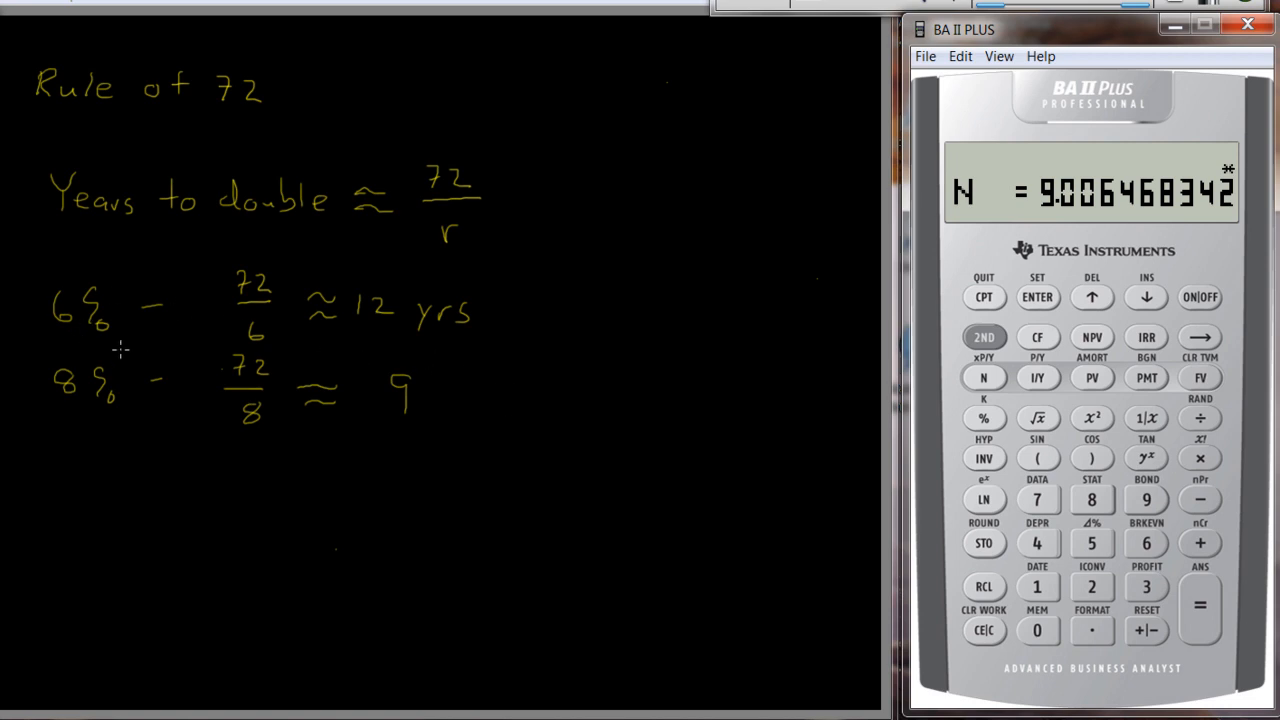
mouse_move(545, 368)
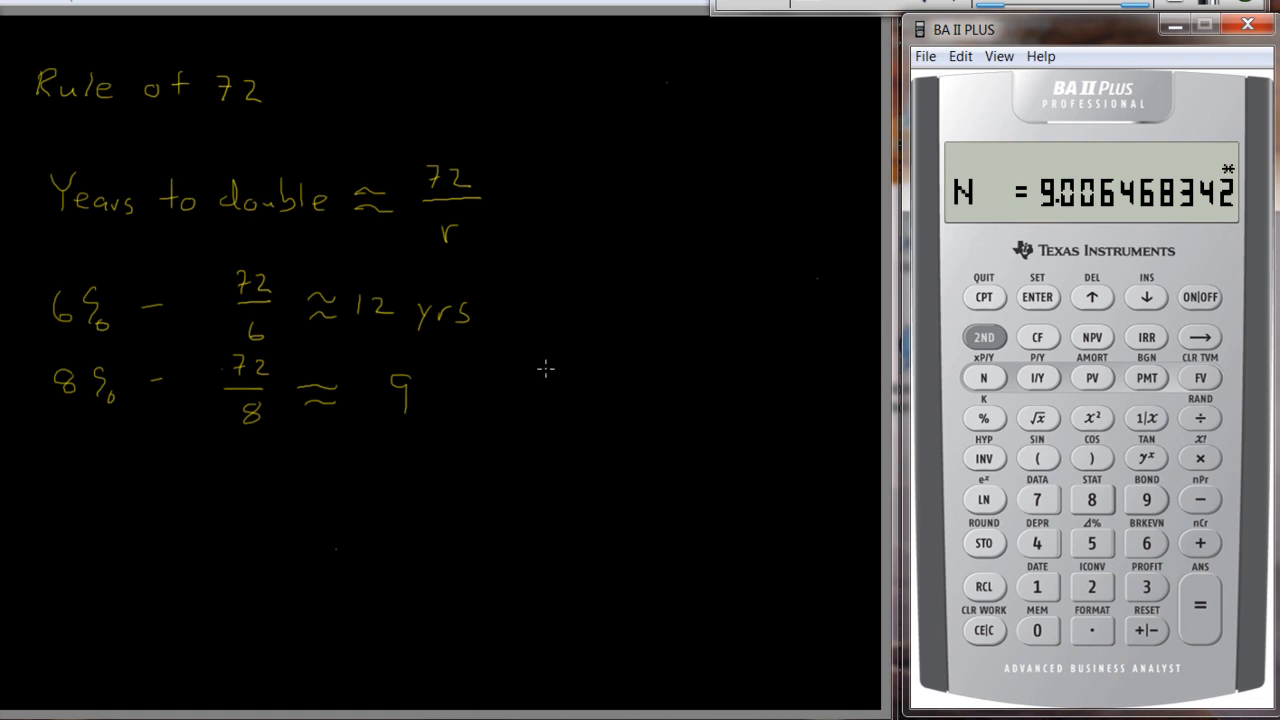
mouse_move(638, 377)
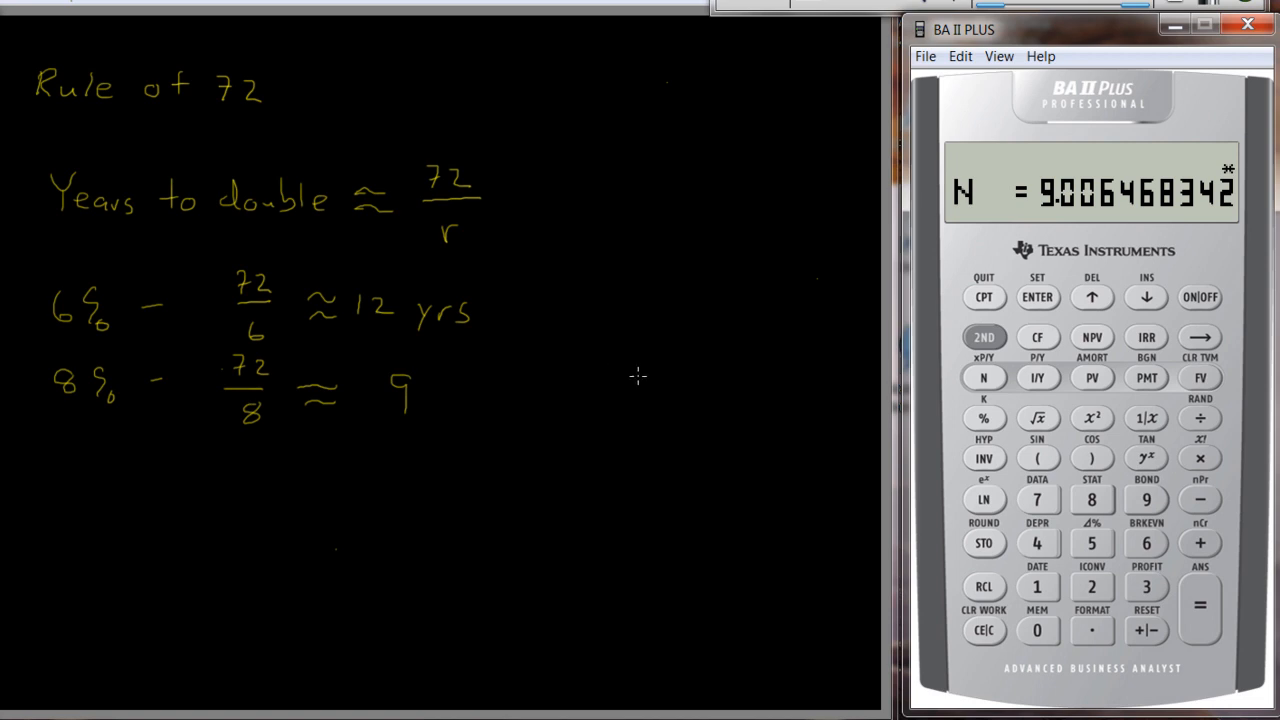
mouse_move(256, 347)
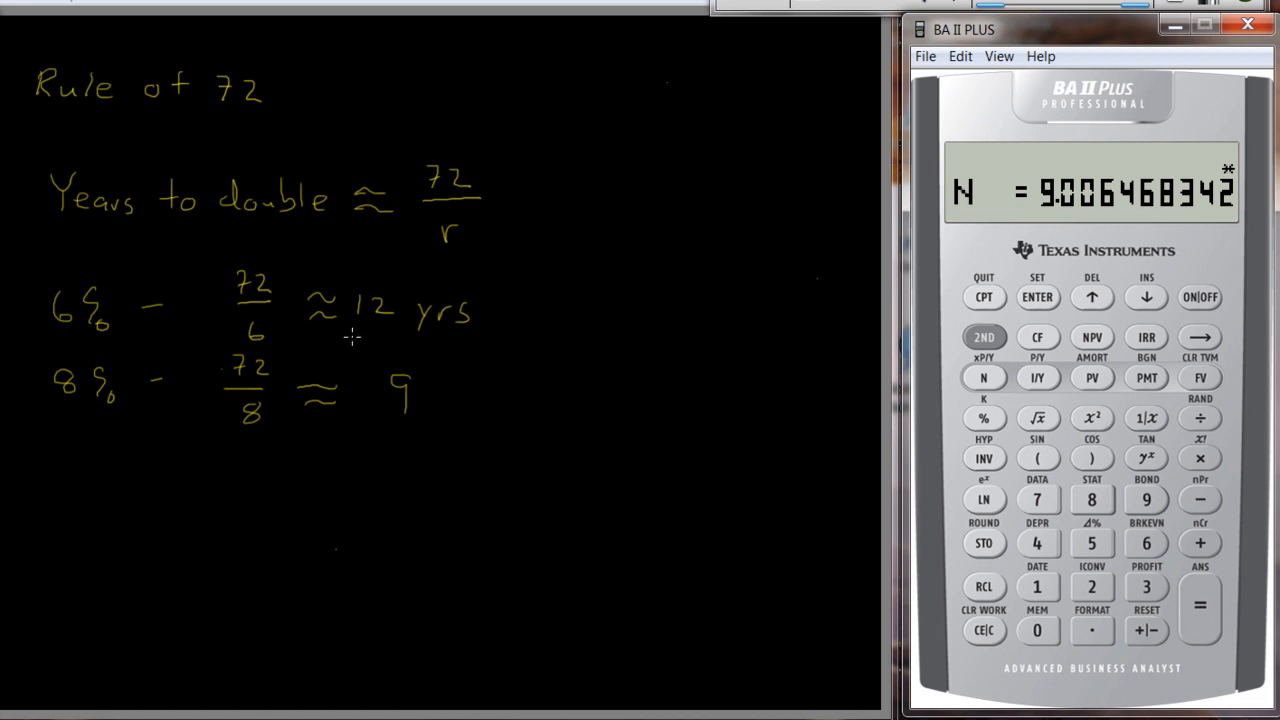
mouse_move(351, 337)
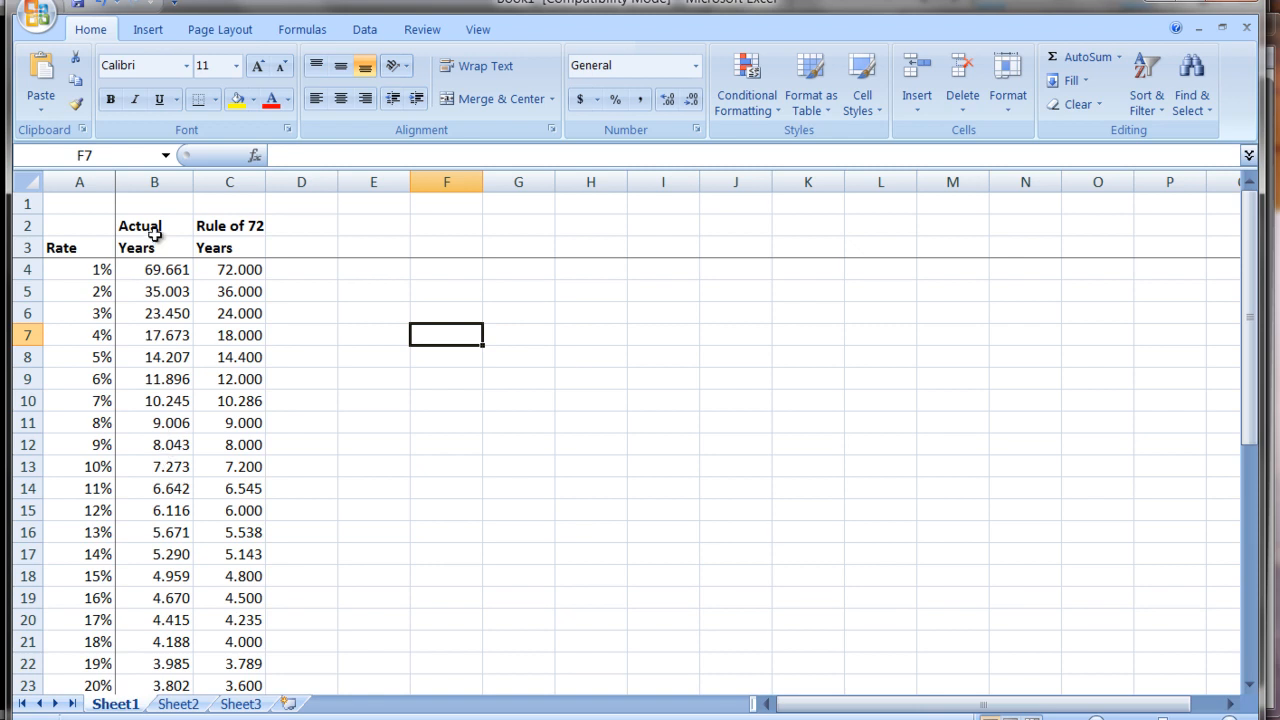
mouse_move(166, 270)
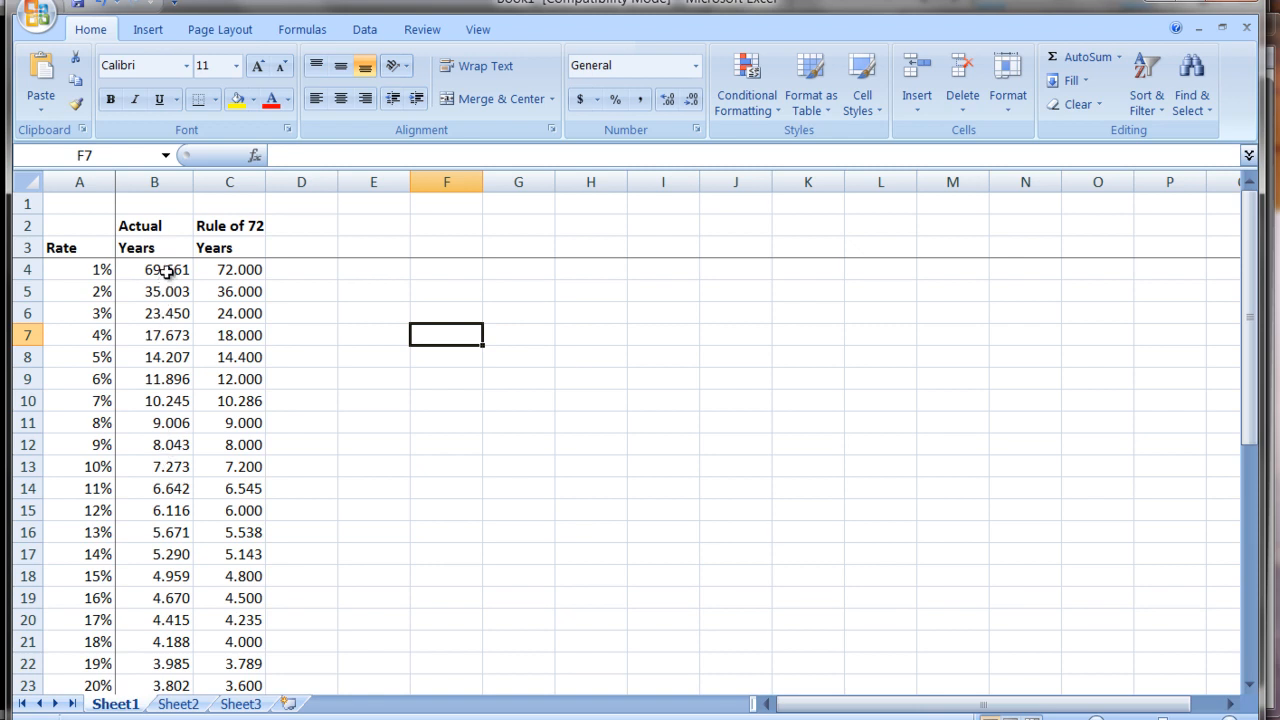
Select cell B4 to reveal its =NPER(A4,0,-1,2) formula in the formula bar
click(154, 269)
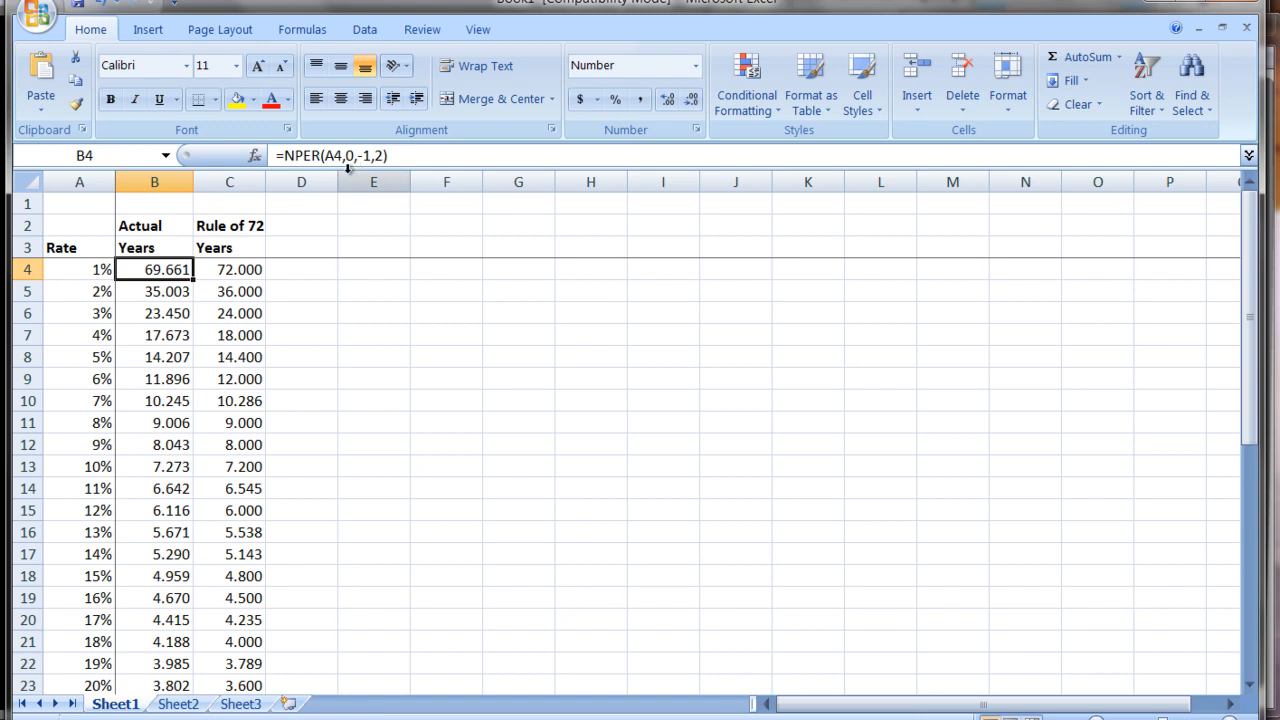
mouse_move(183, 286)
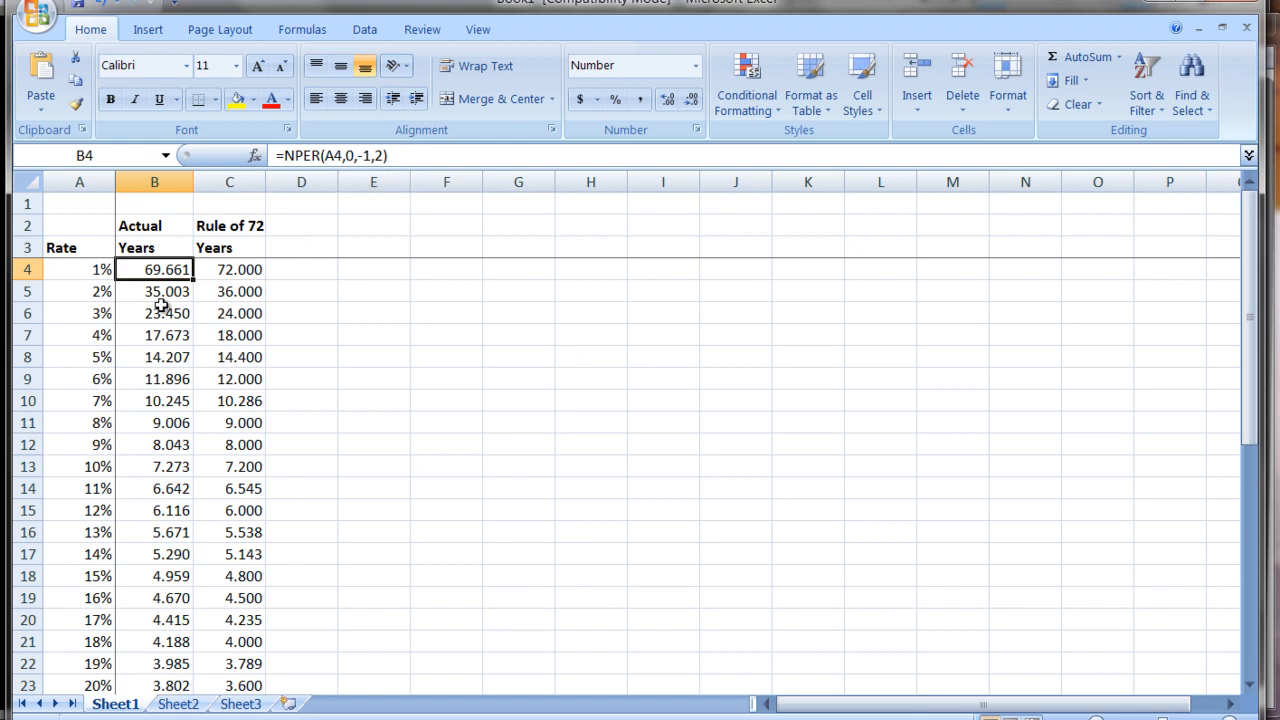
mouse_move(208, 290)
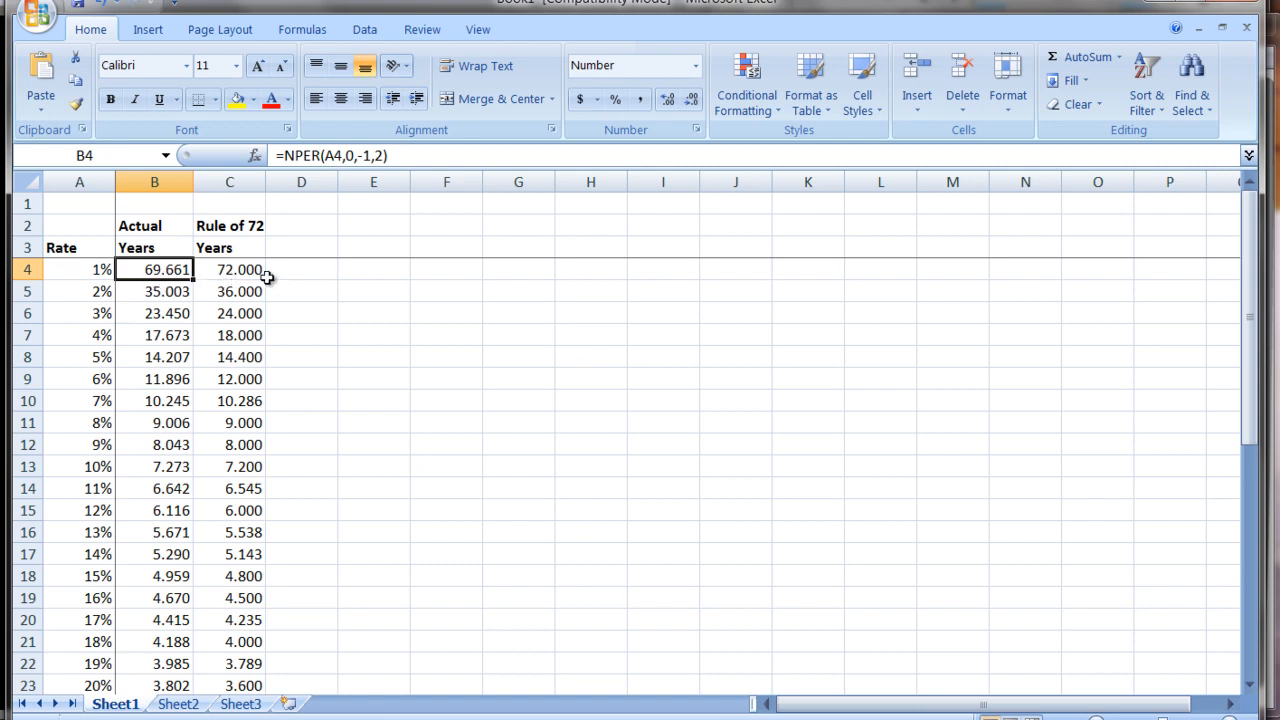
mouse_move(225, 280)
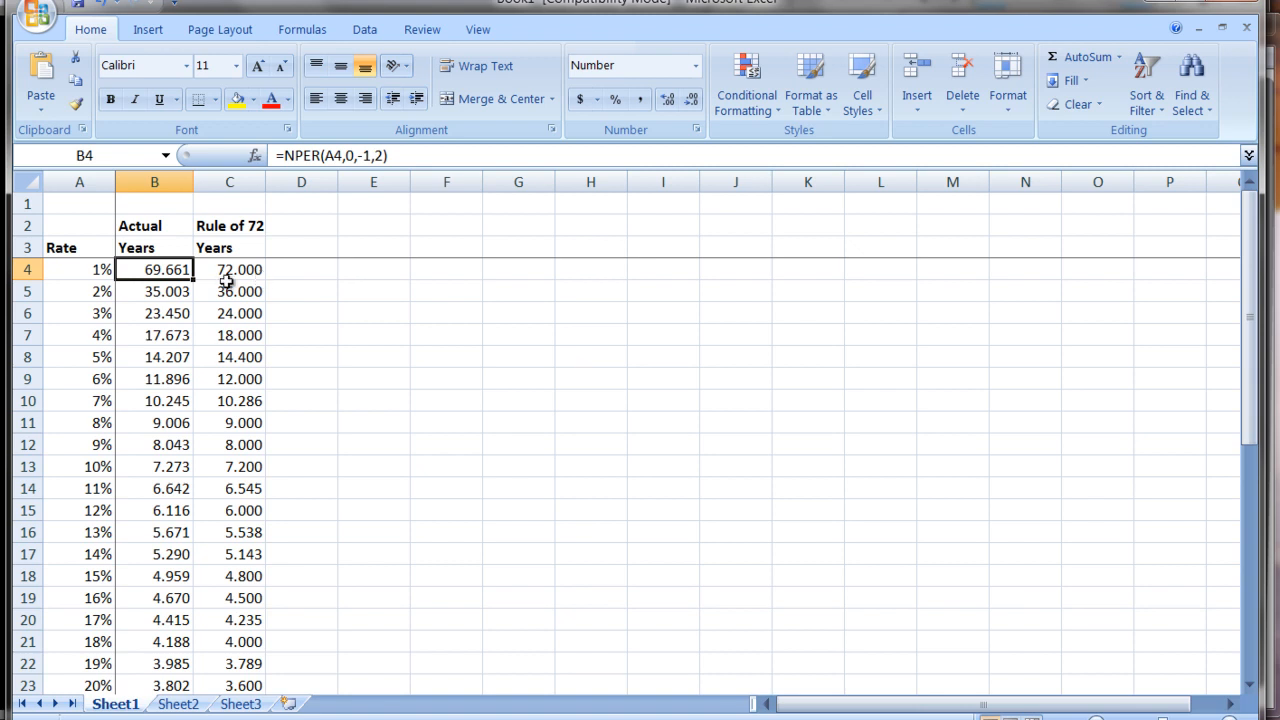
mouse_move(185, 303)
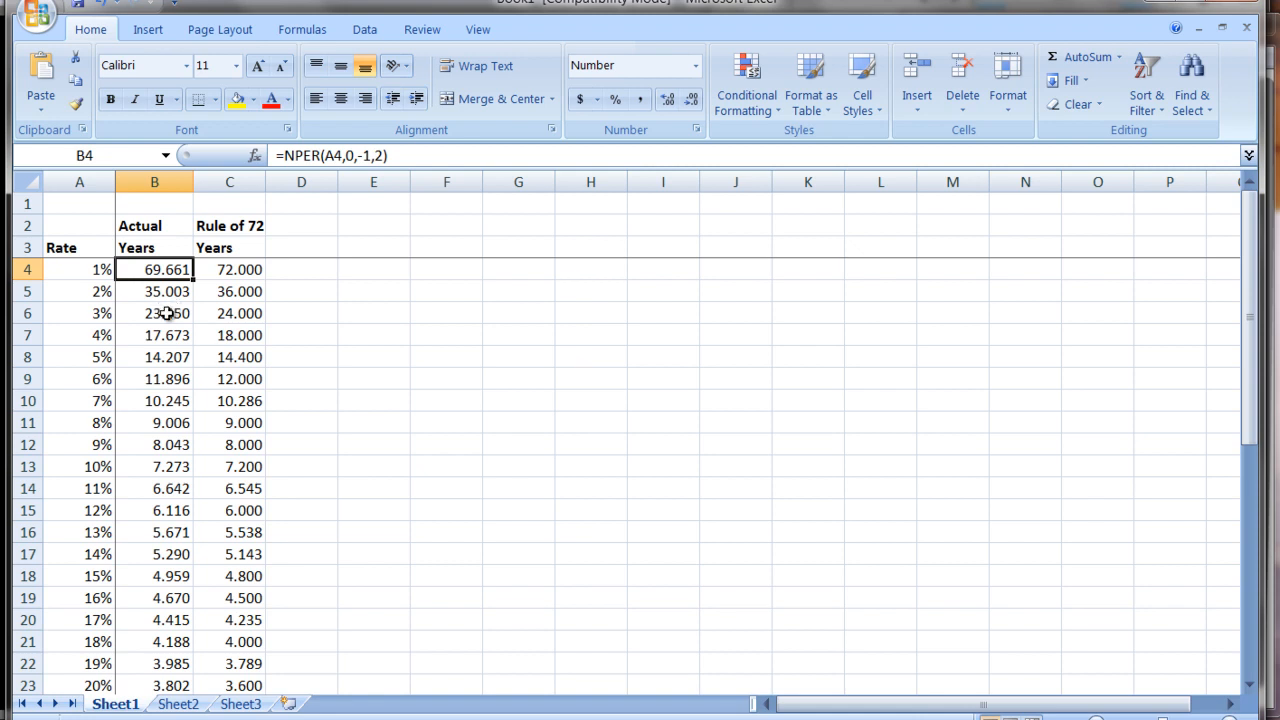
mouse_move(243, 305)
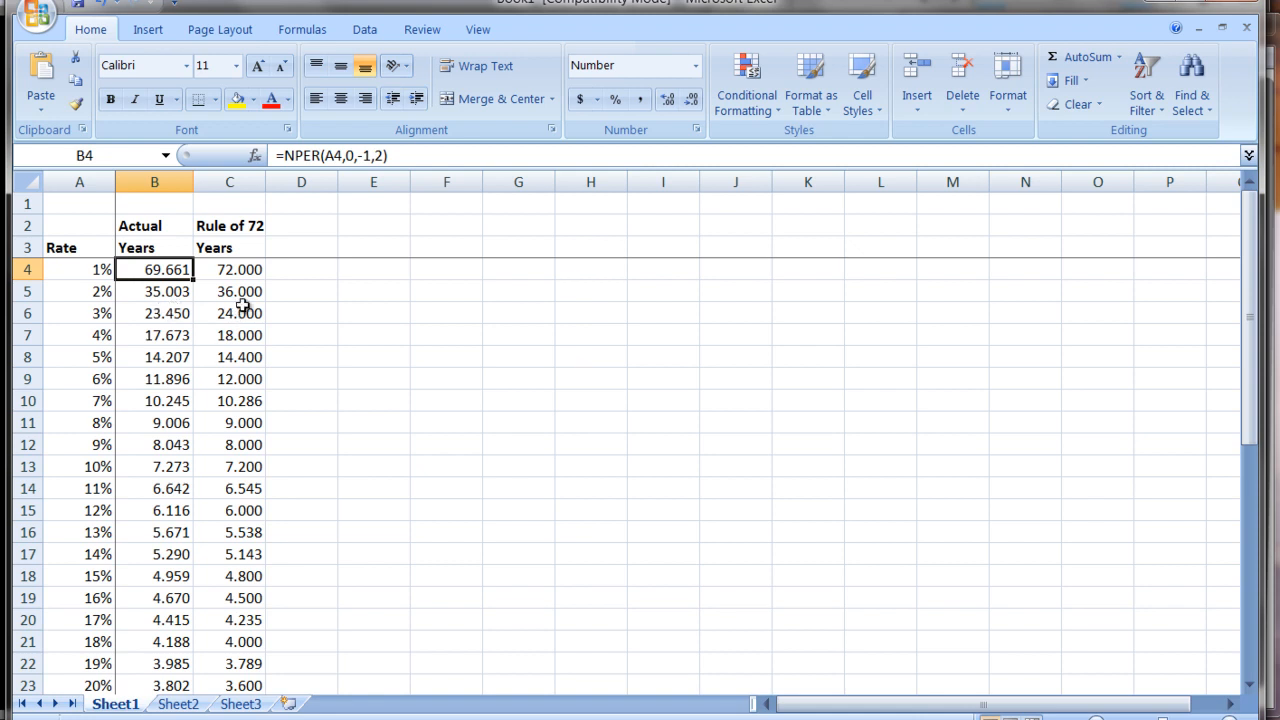
mouse_move(228, 329)
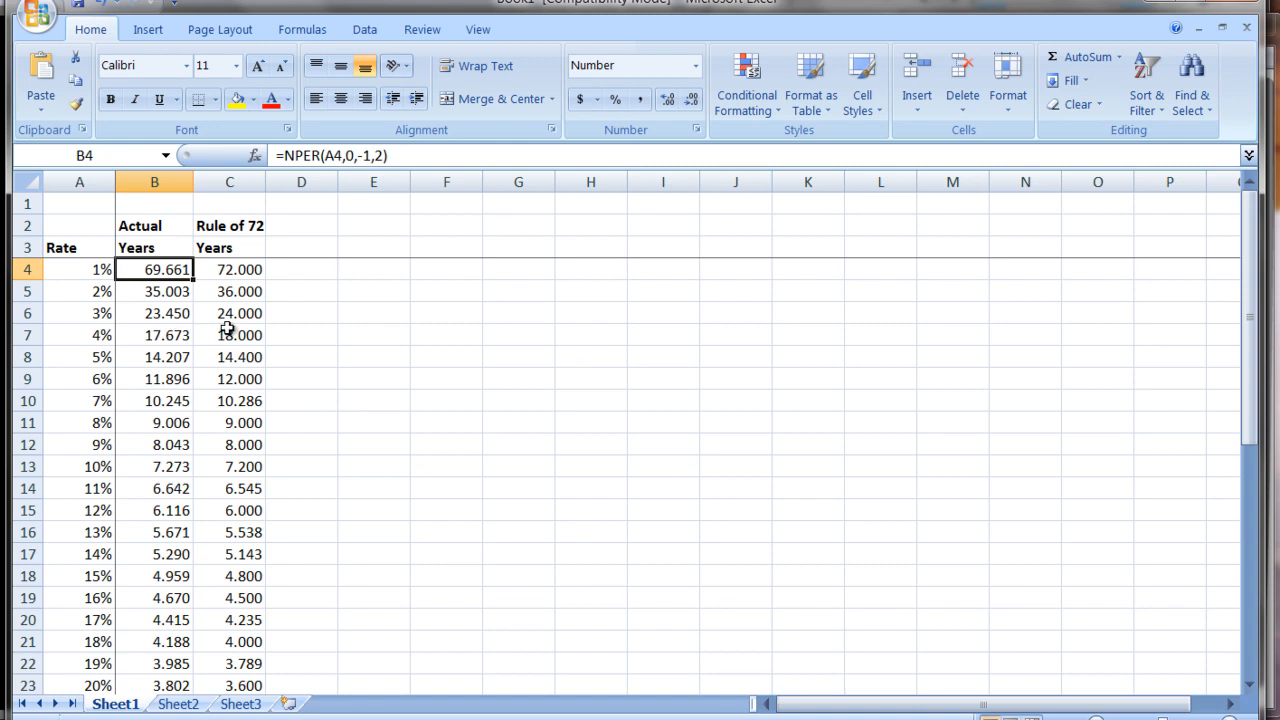
mouse_move(128, 328)
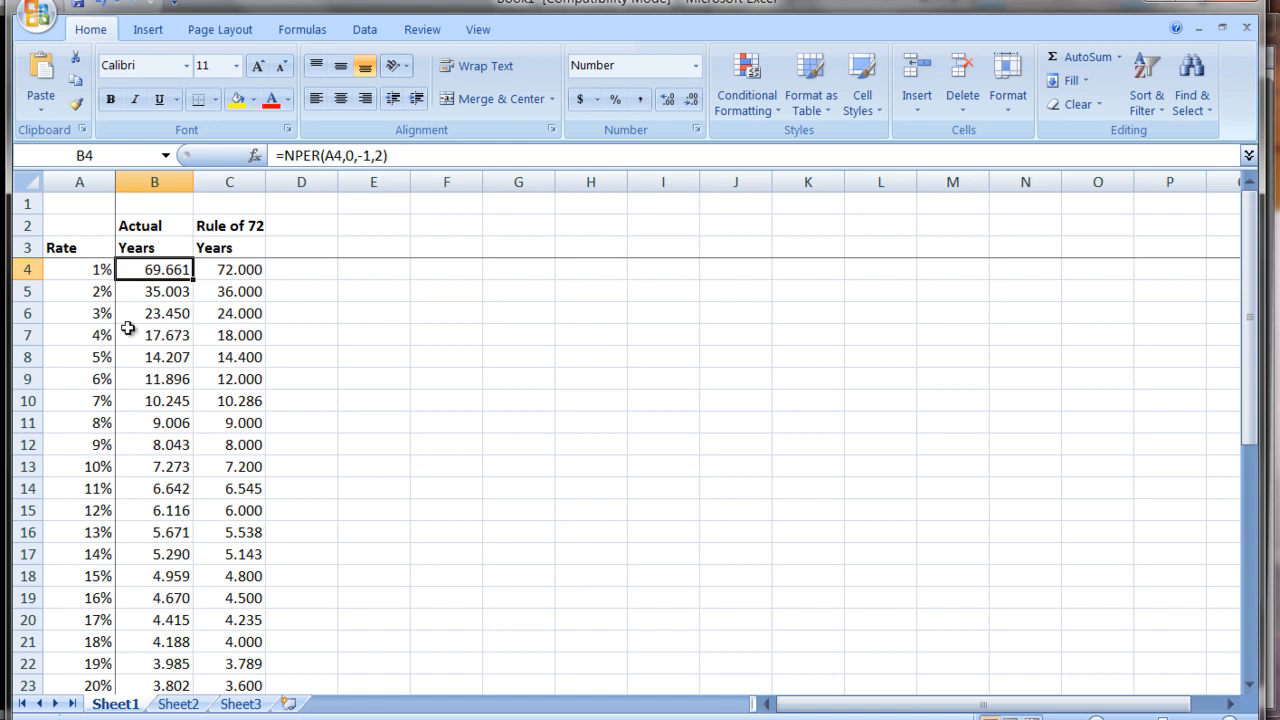
mouse_move(145, 430)
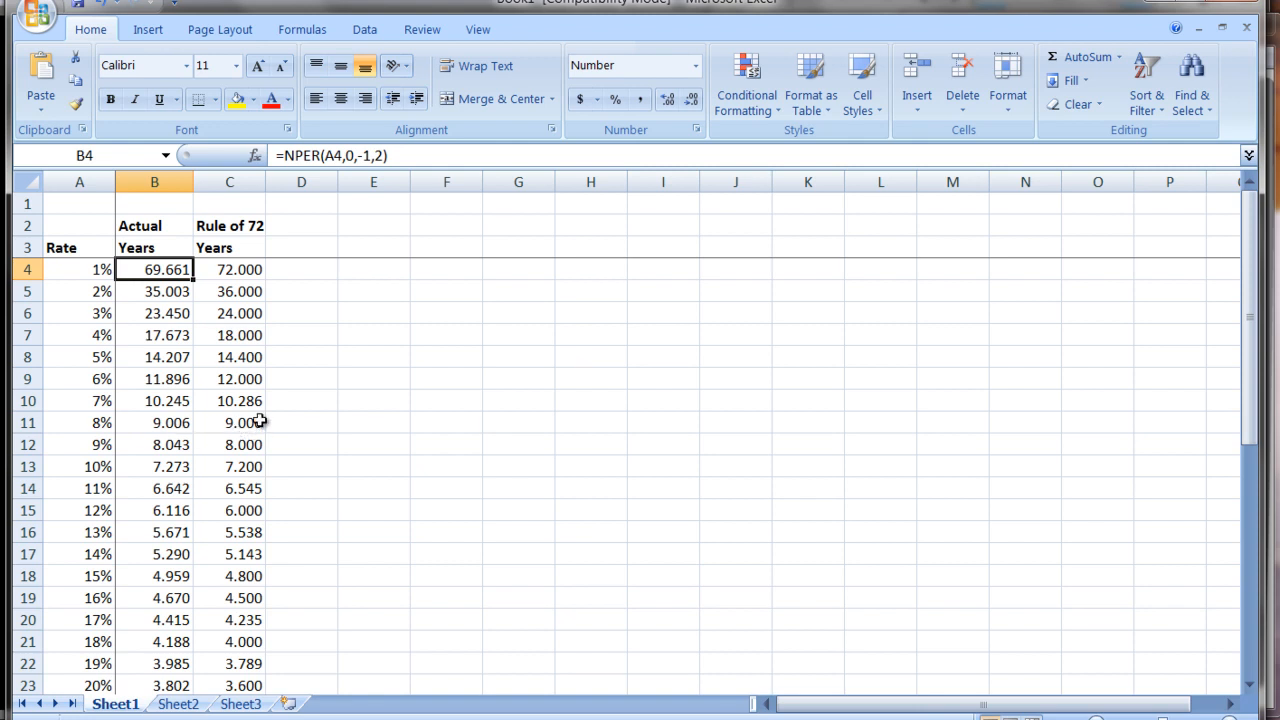
click(229, 422)
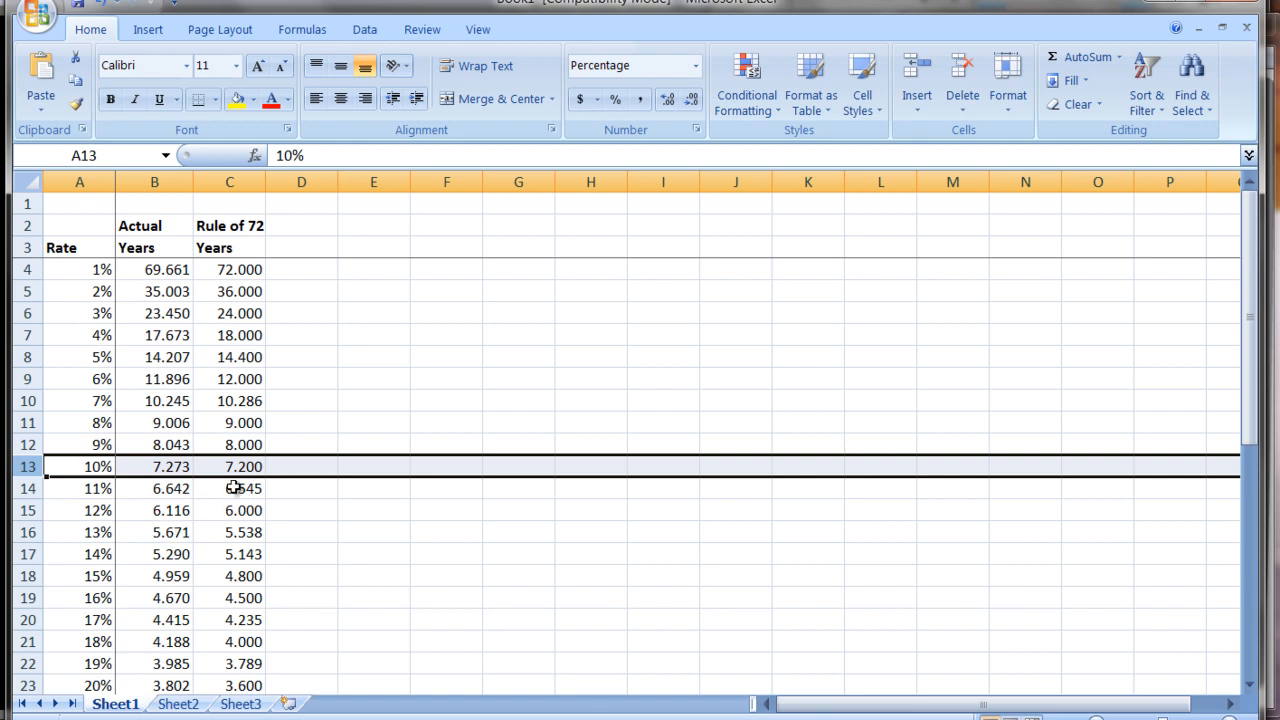
click(301, 378)
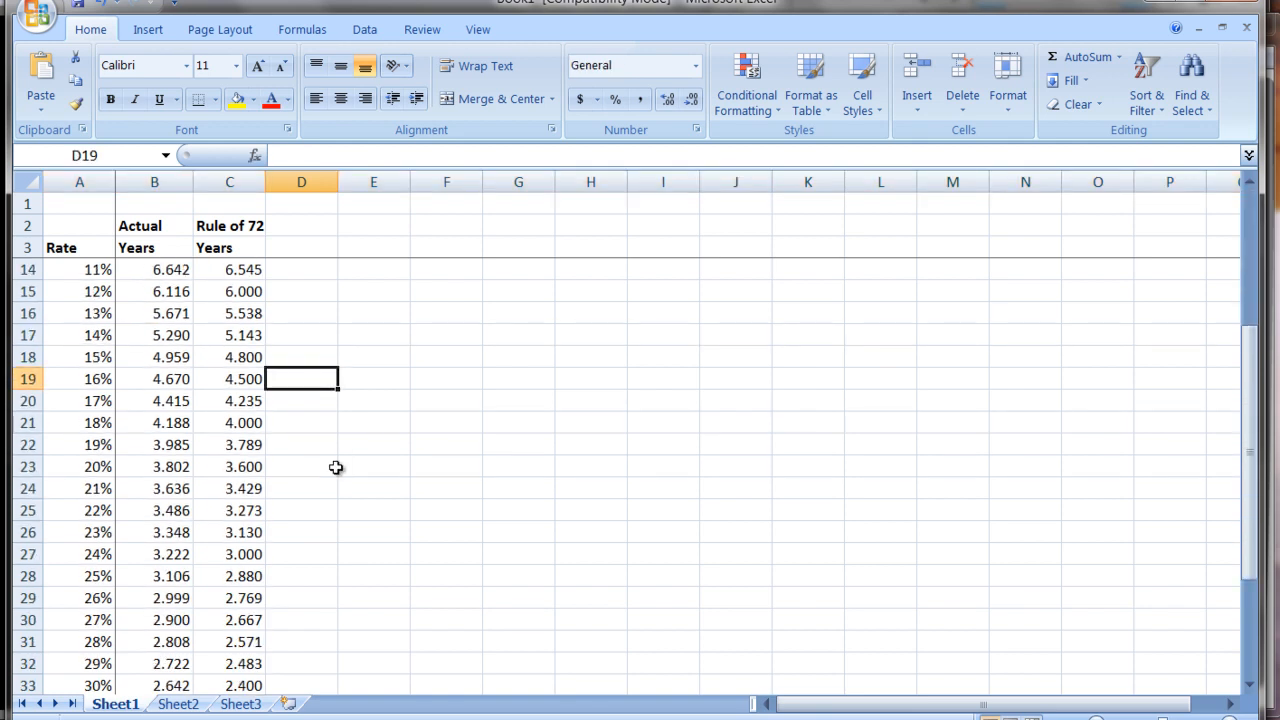
scroll(down, 3)
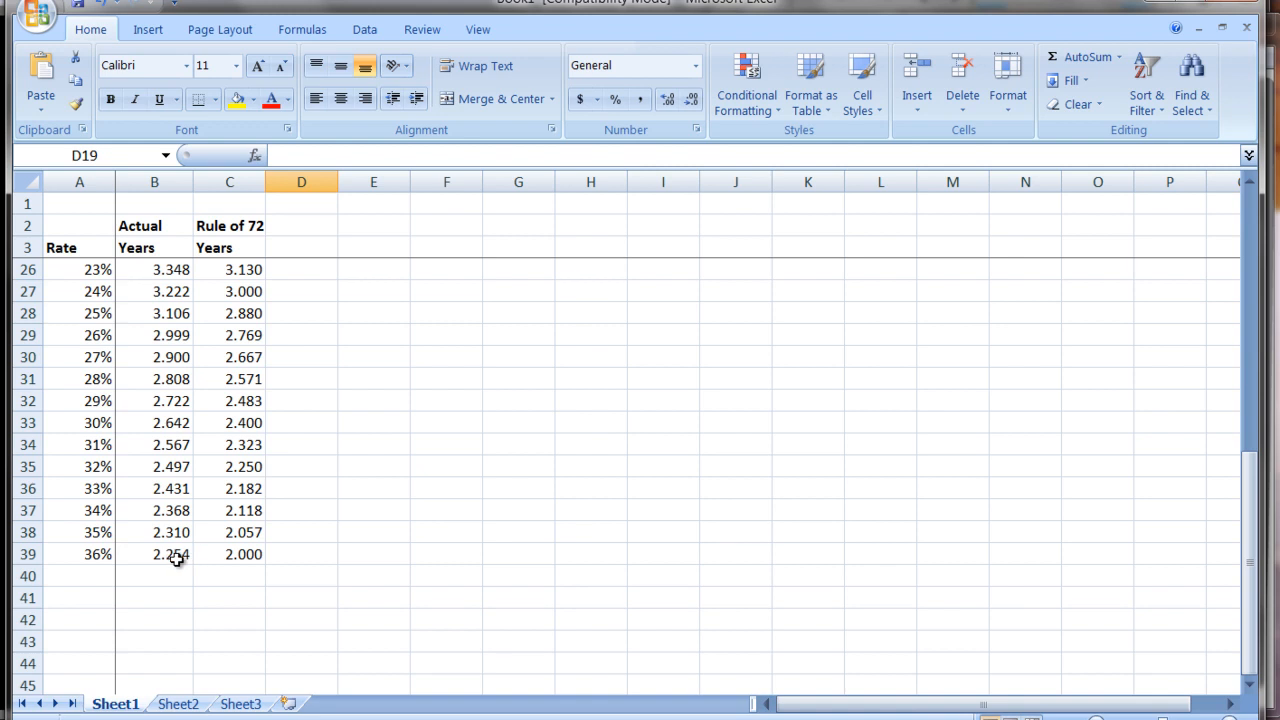
scroll(up, 3)
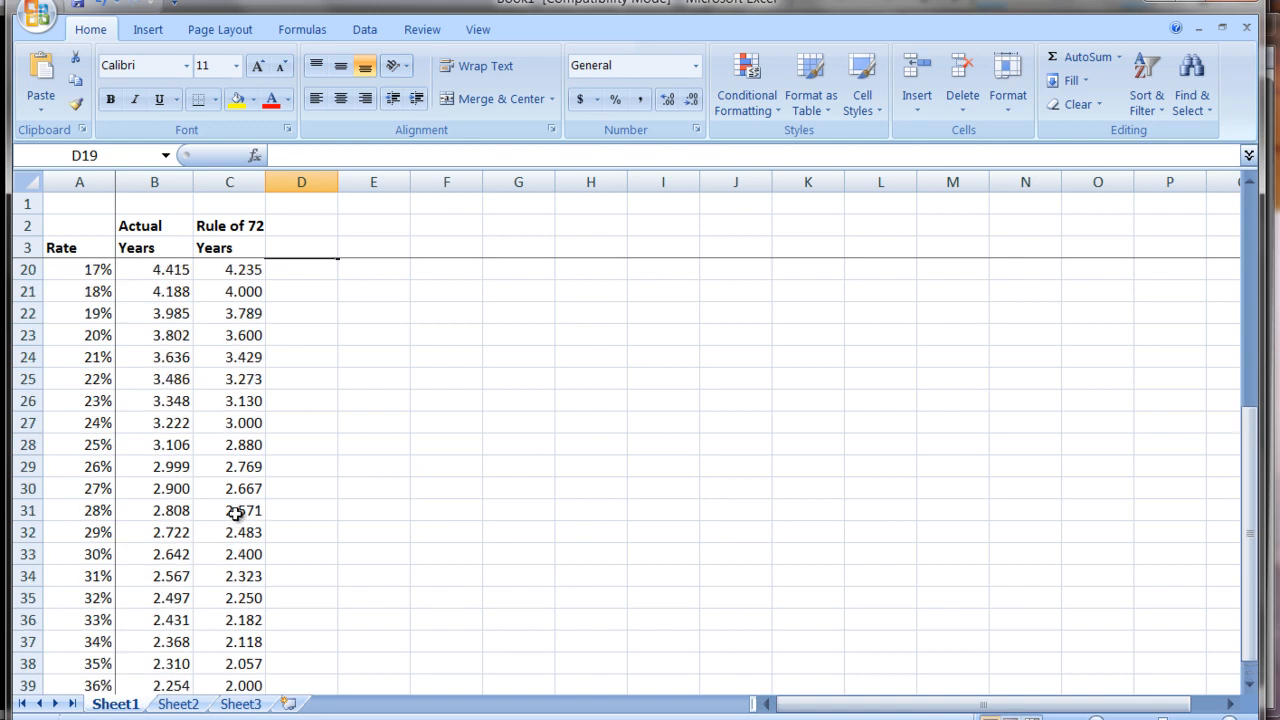
scroll(up, 3)
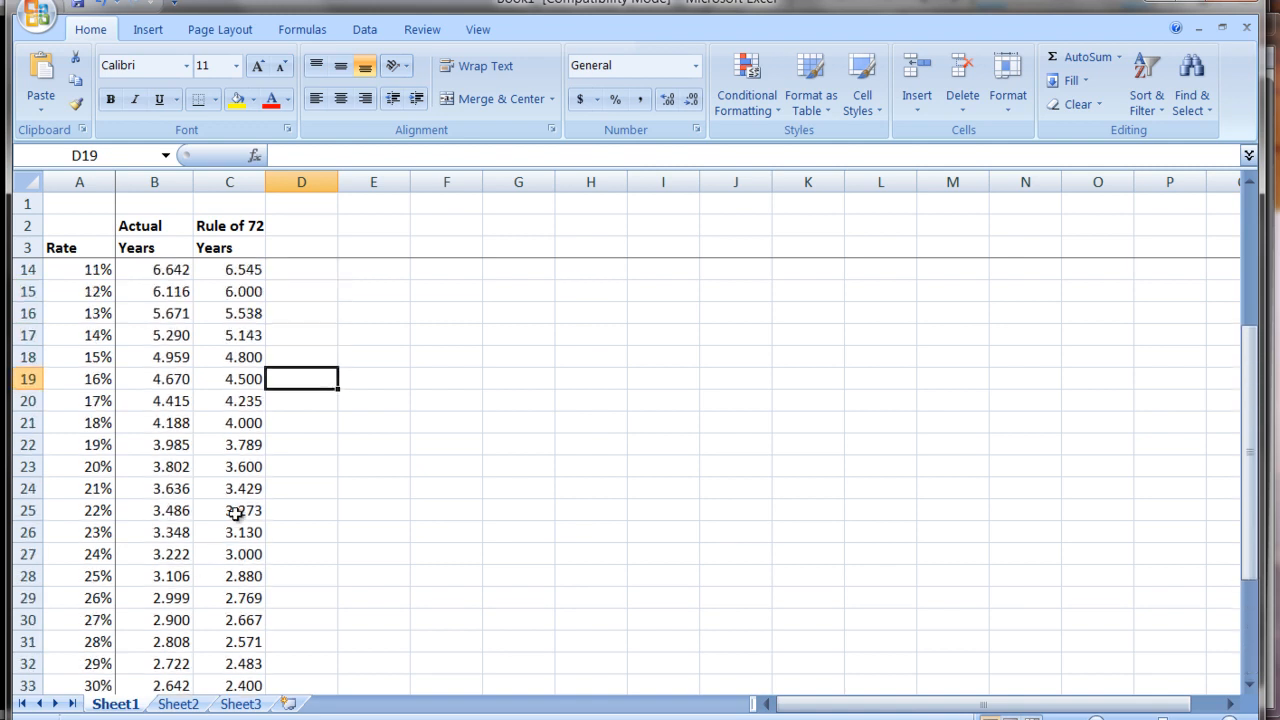
scroll(up, 3)
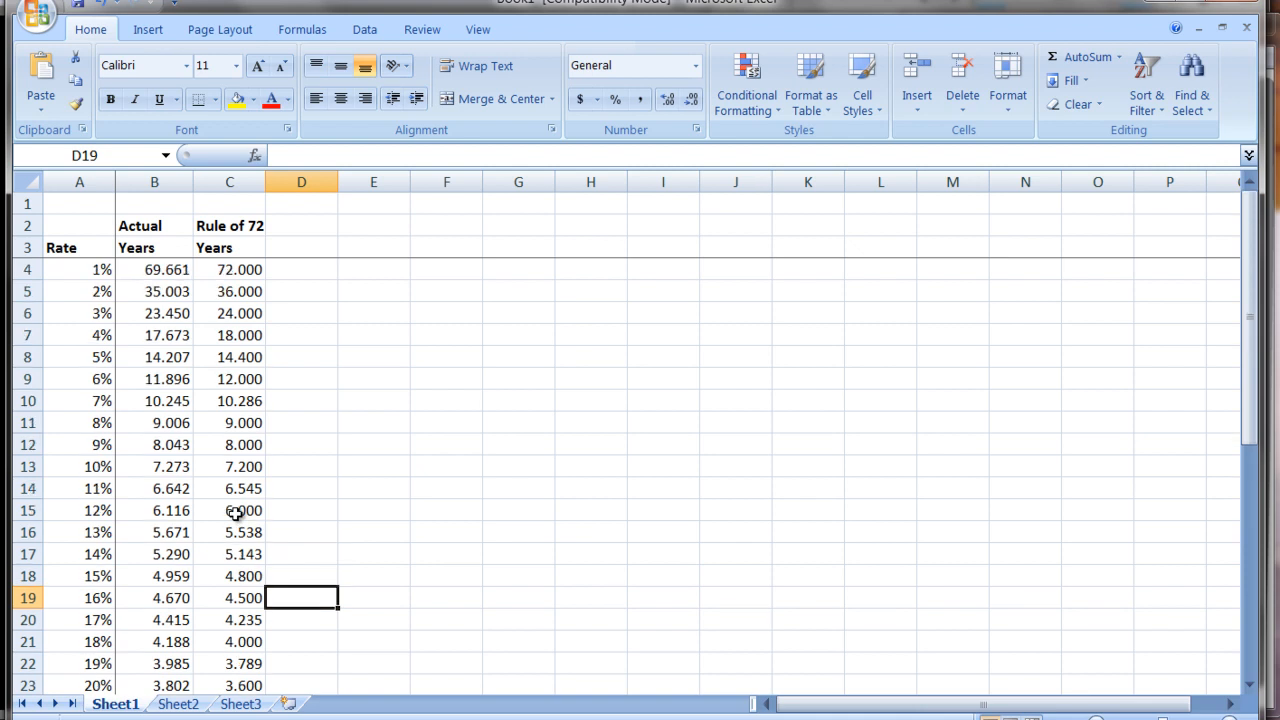